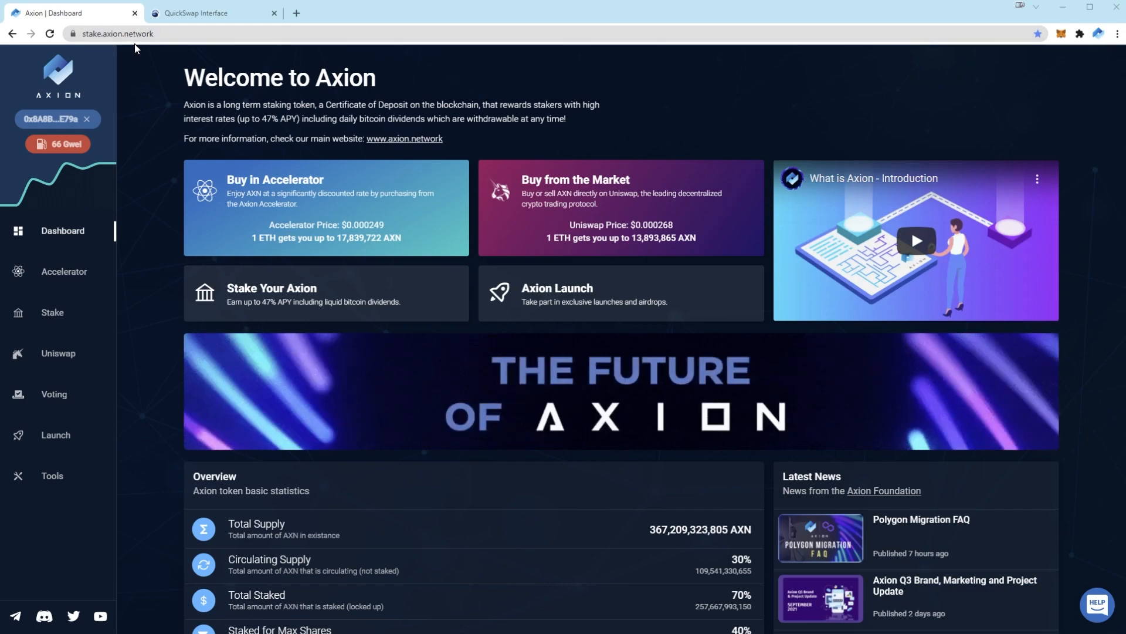
mouse_move(695, 66)
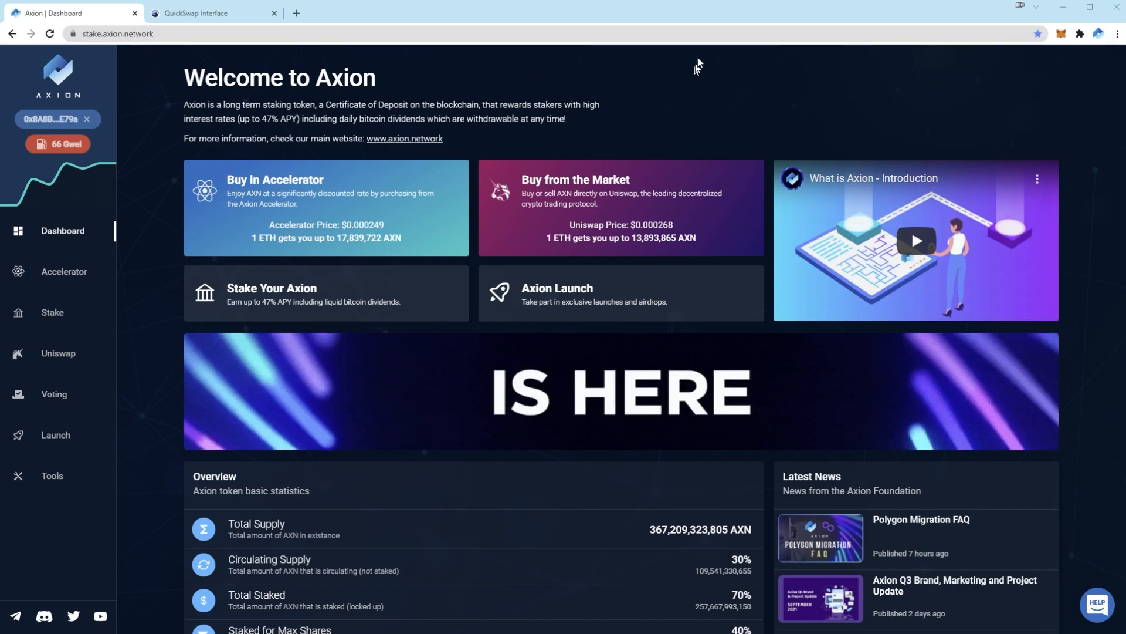
mouse_move(164, 66)
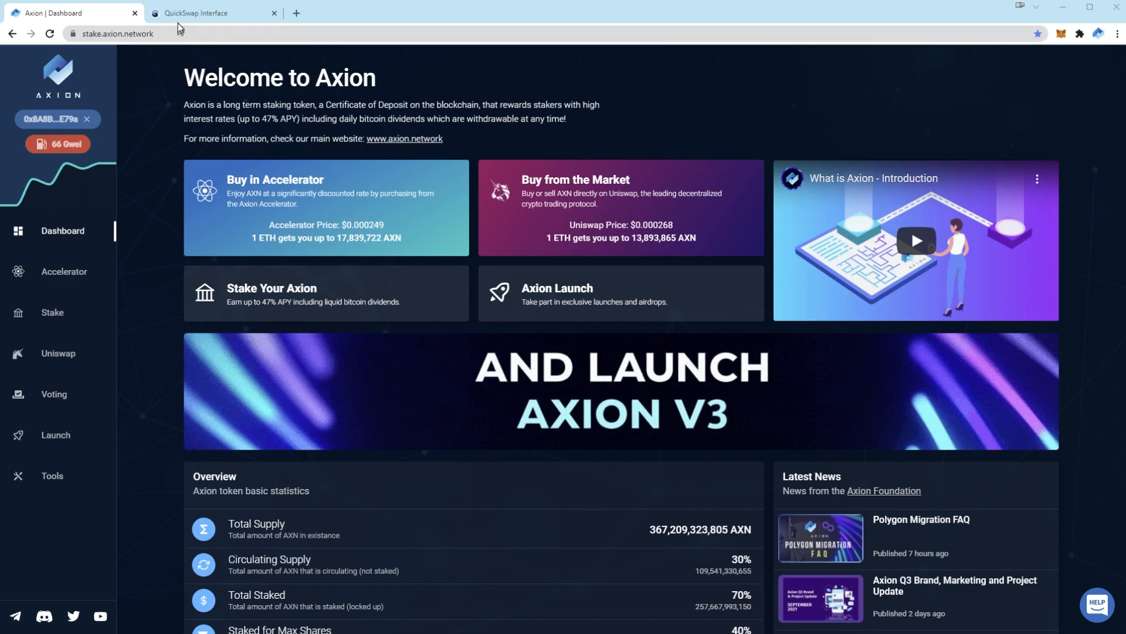
Step: Bring the QuickSwap swap page into view with MATIC preset as the source token
left_click(211, 13)
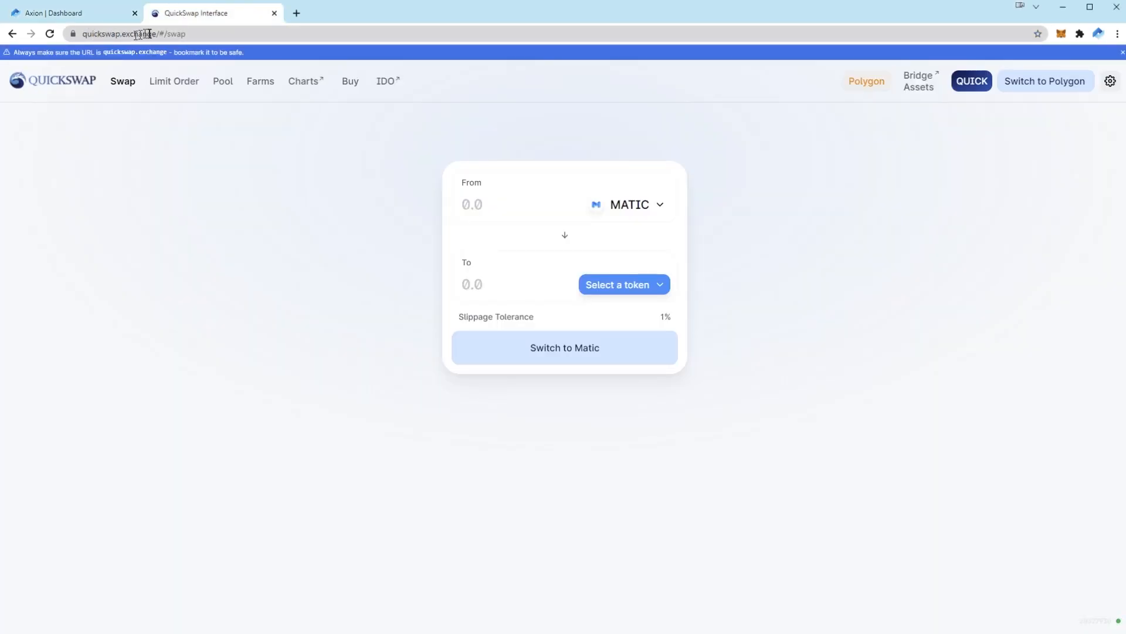
mouse_move(294, 312)
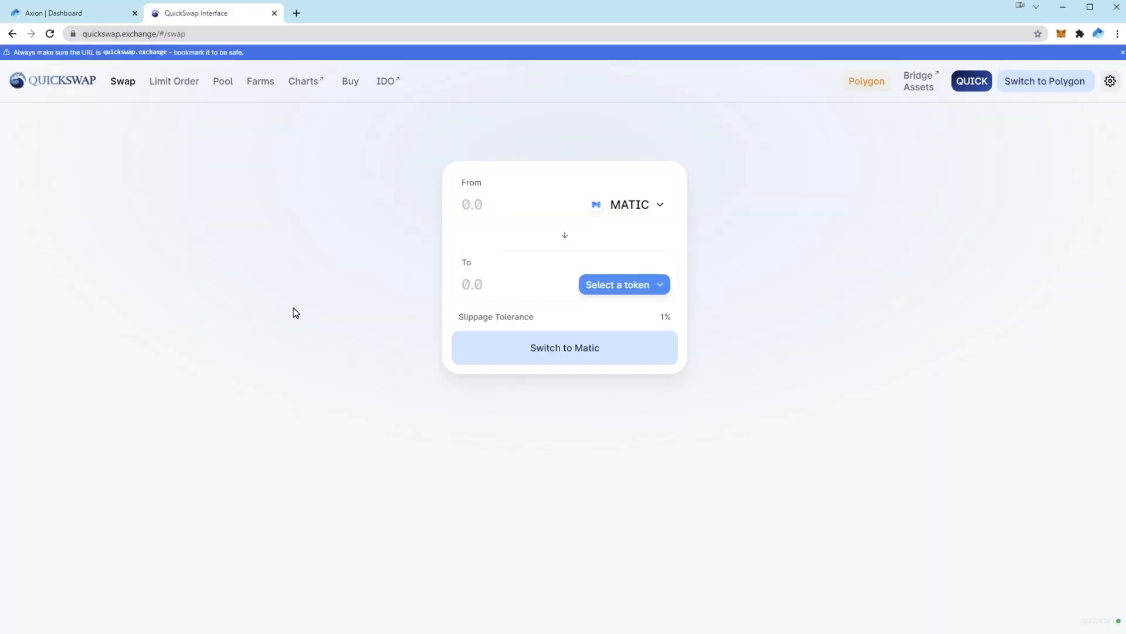
mouse_move(760, 439)
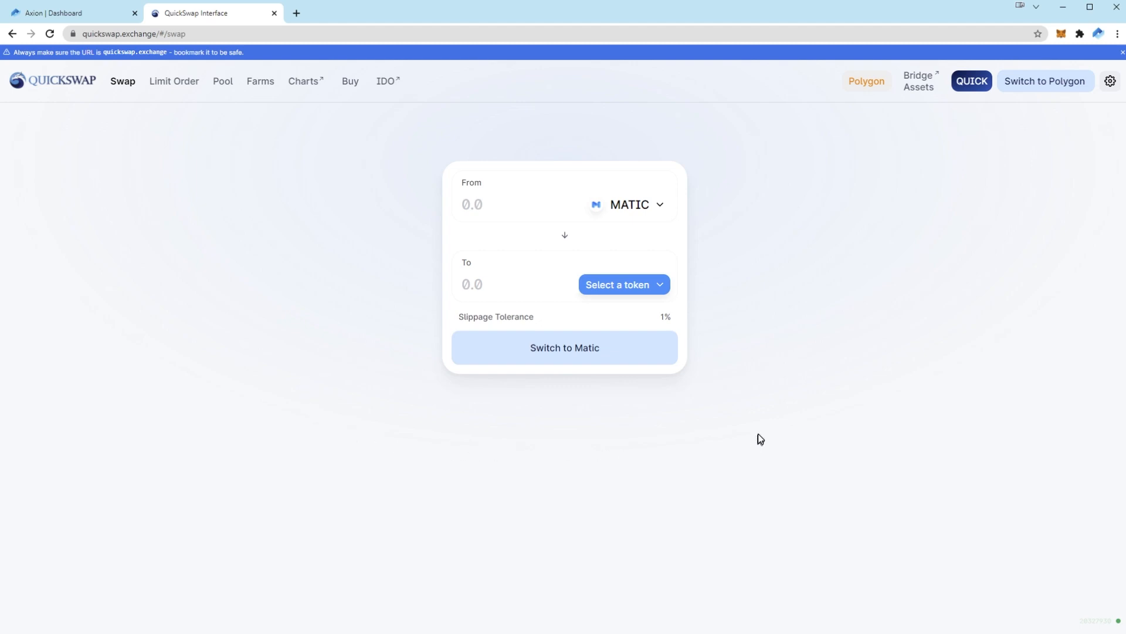
mouse_move(747, 421)
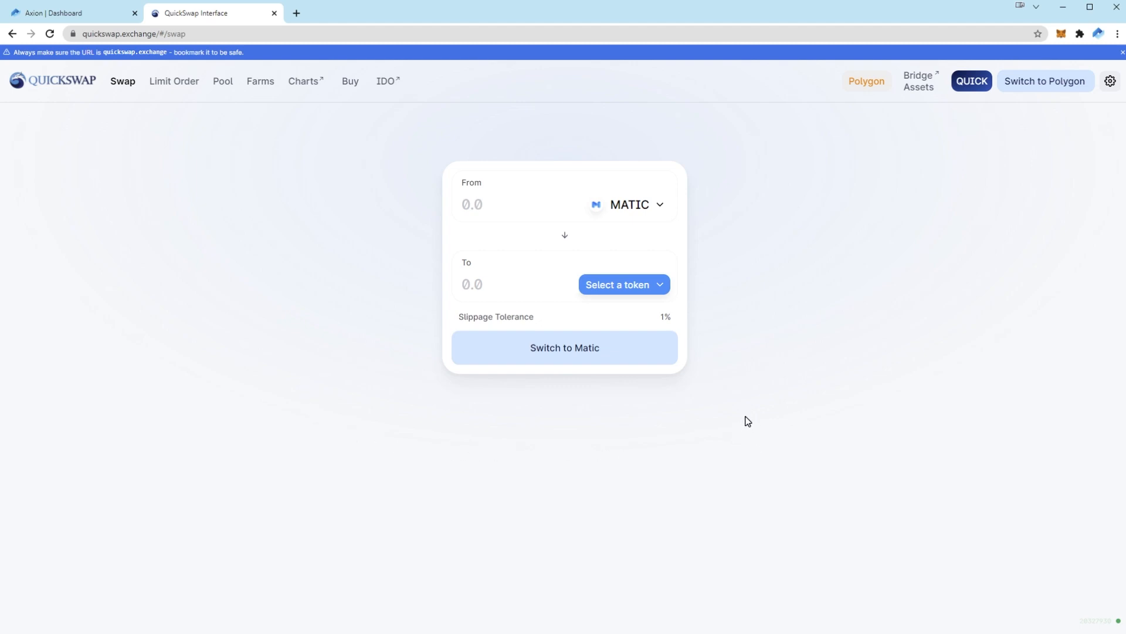
mouse_move(945, 217)
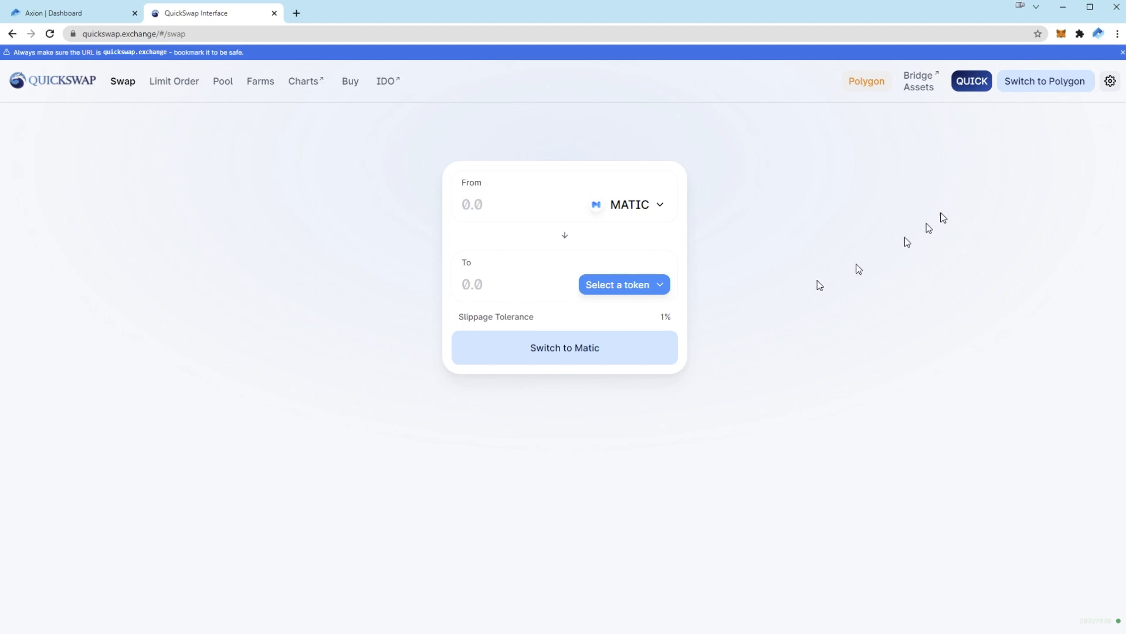
mouse_move(1048, 102)
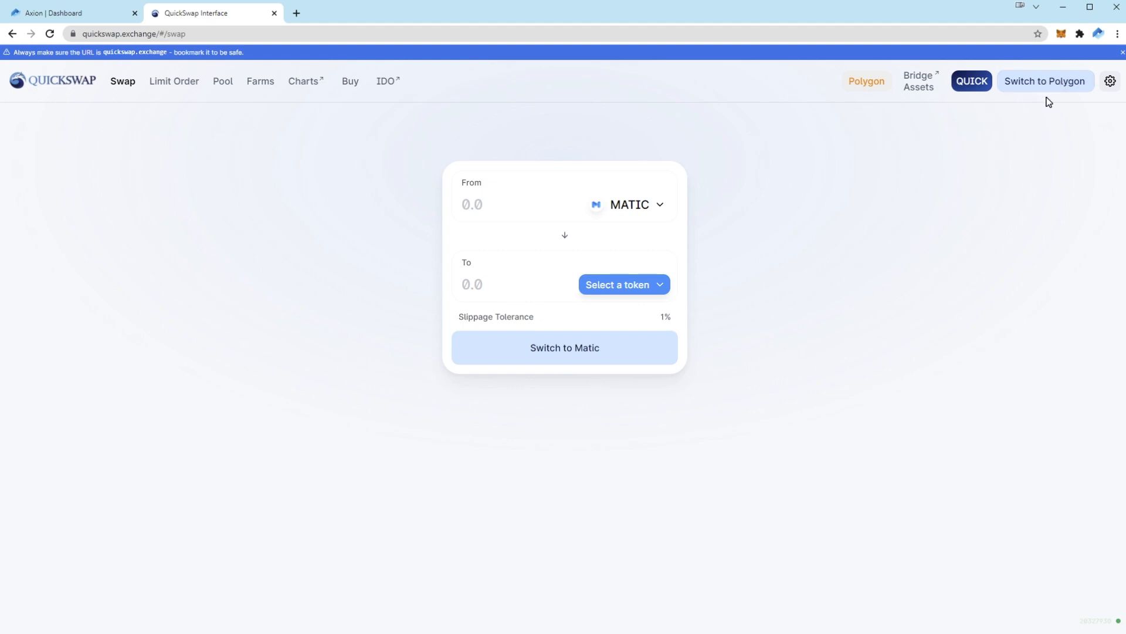
mouse_move(1077, 130)
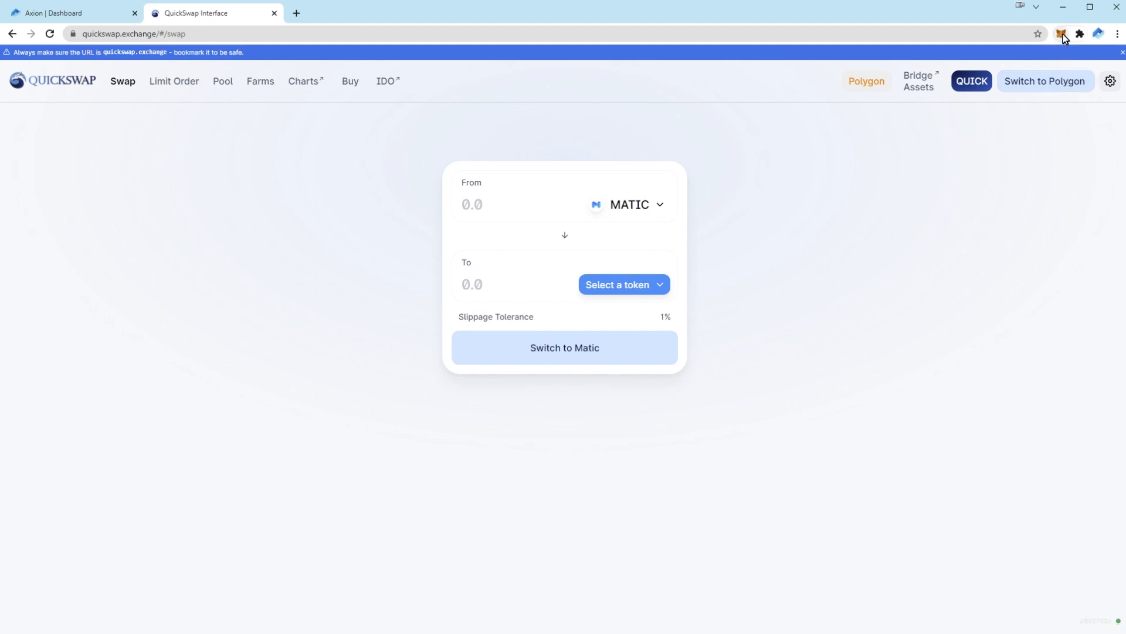
Step: Reach the MetaMask Settings > Networks list from the wallet popup
left_click(1061, 34)
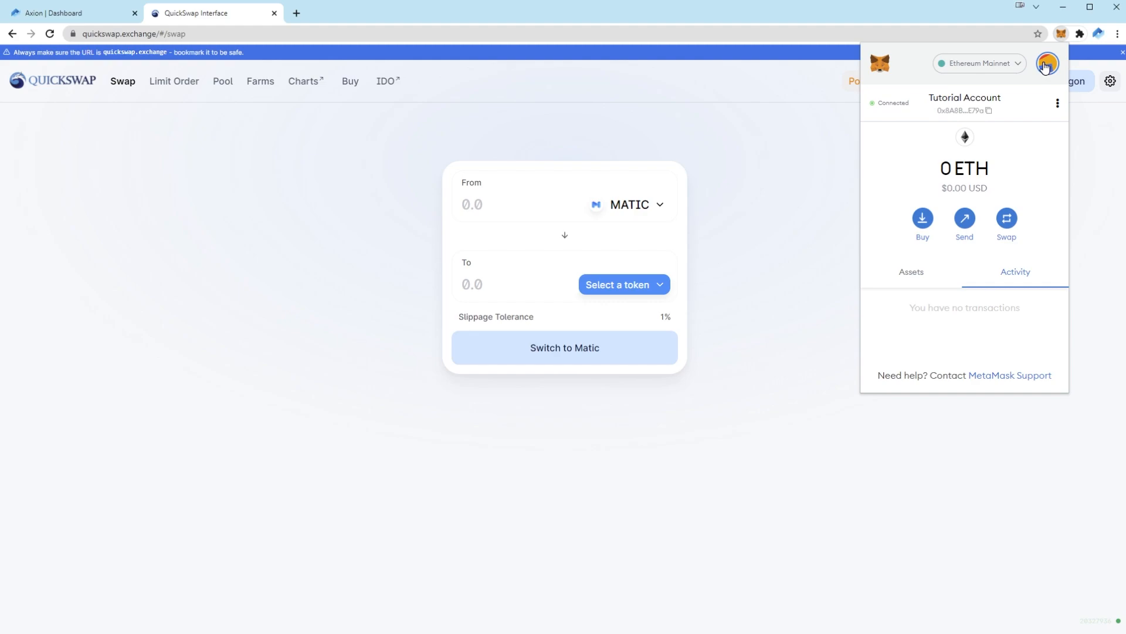
mouse_move(1061, 68)
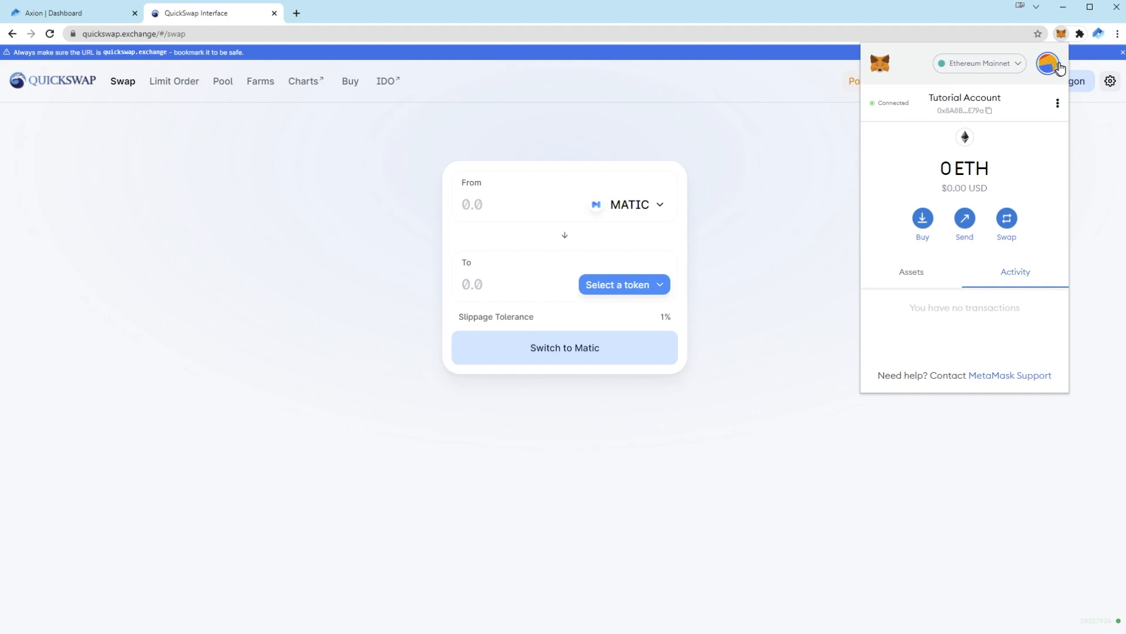
left_click(1048, 63)
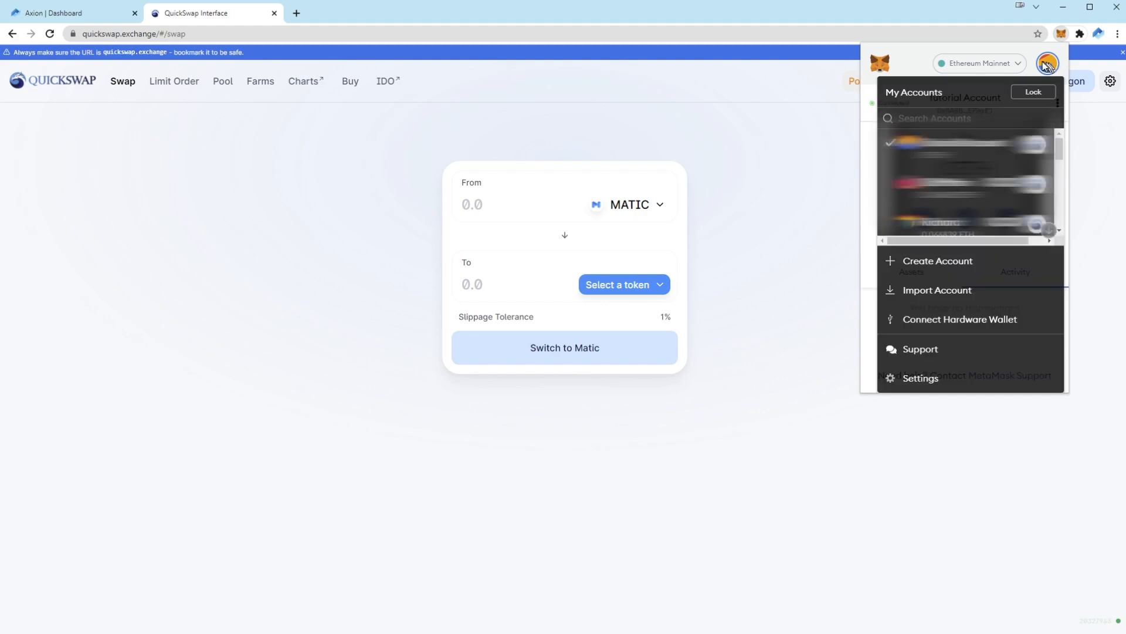
left_click(920, 378)
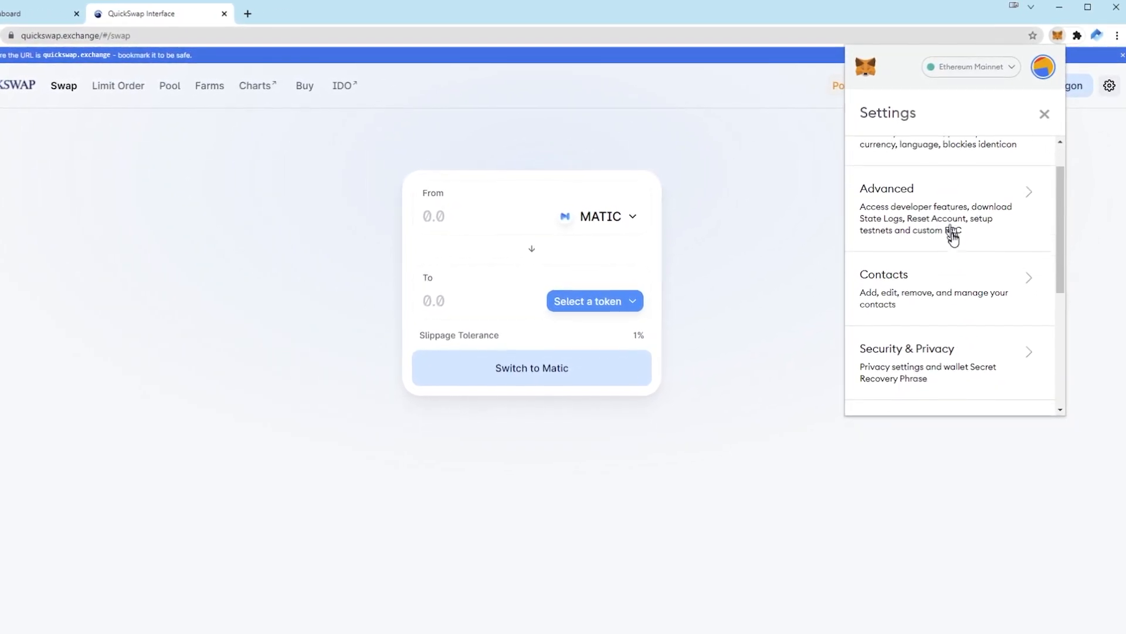
left_click(971, 66)
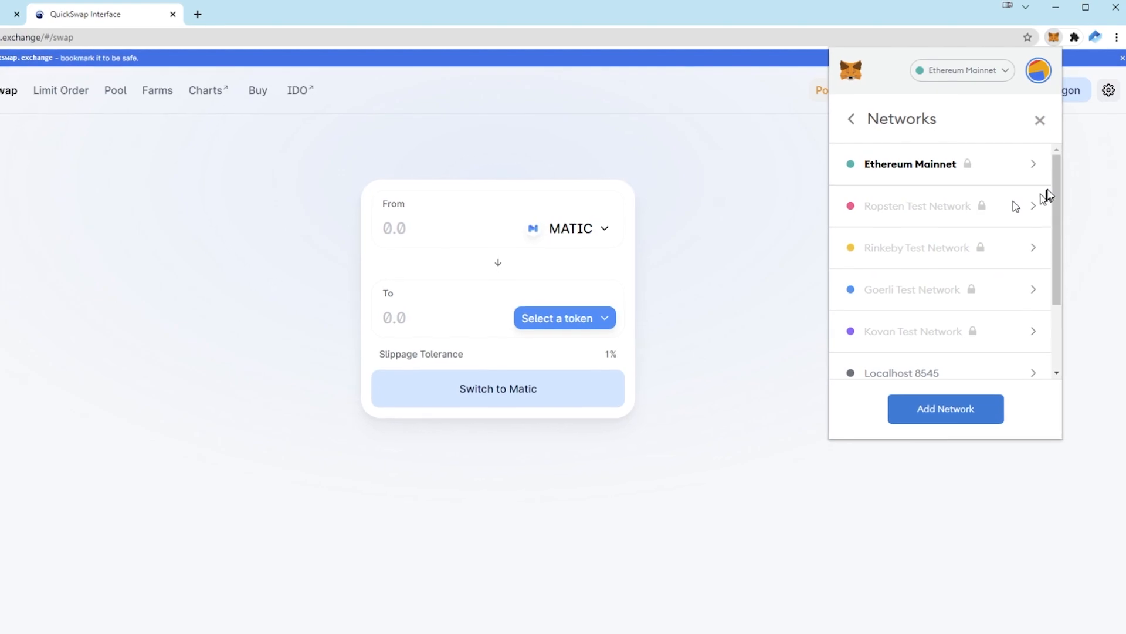
scroll("down", 3)
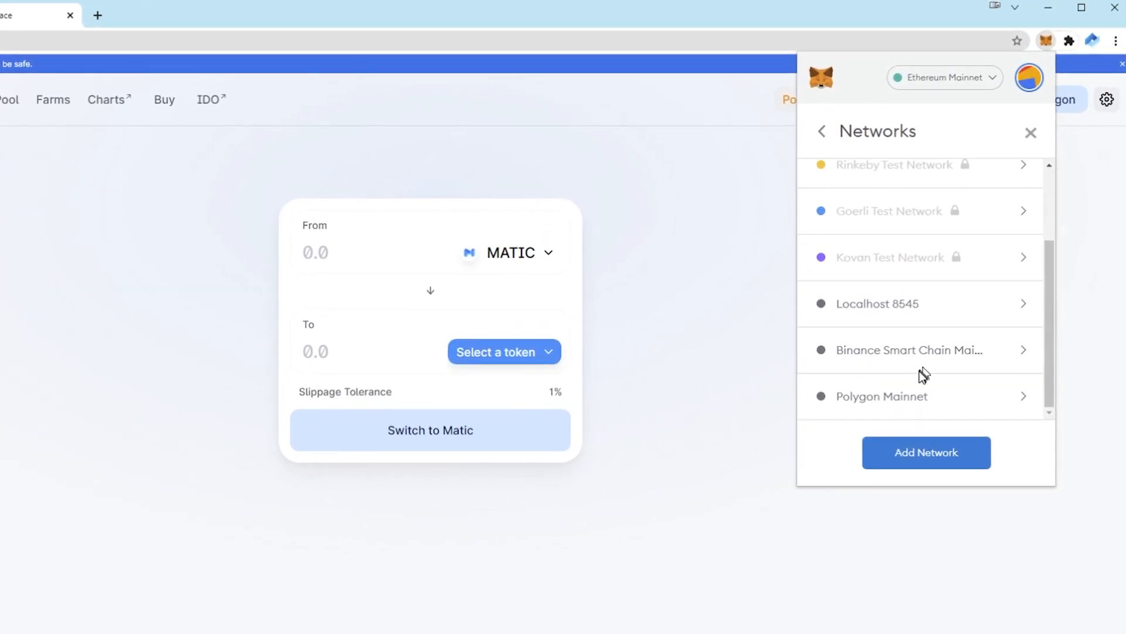
Step: Delete Polygon Mainnet, inspect Binance Smart Chain's details, and close the wallet popup
left_click(882, 395)
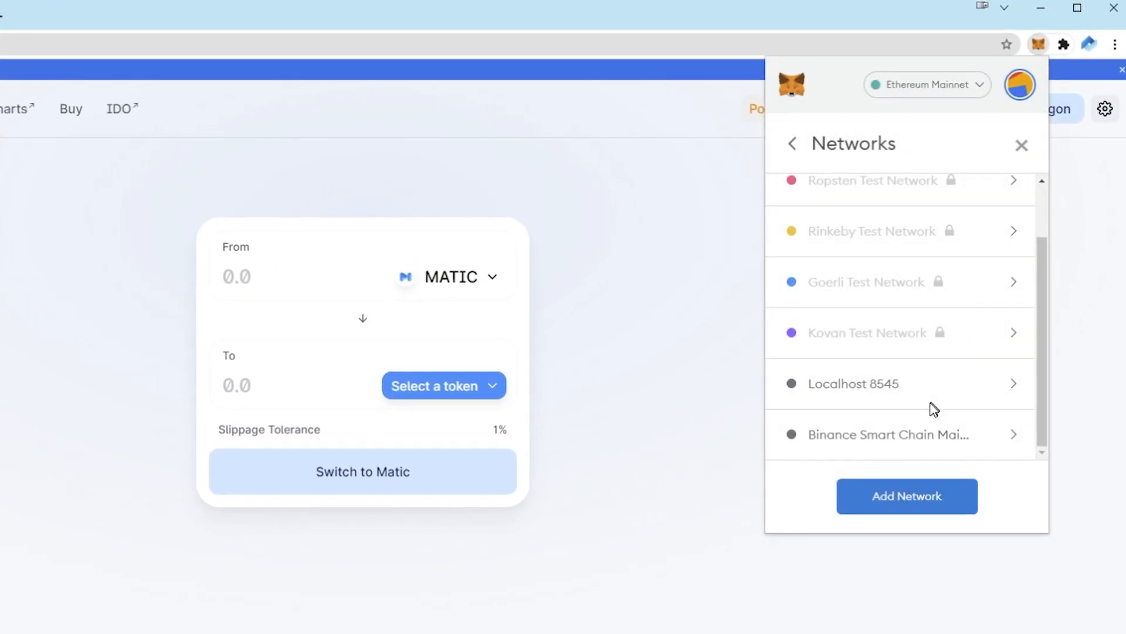
left_click(854, 382)
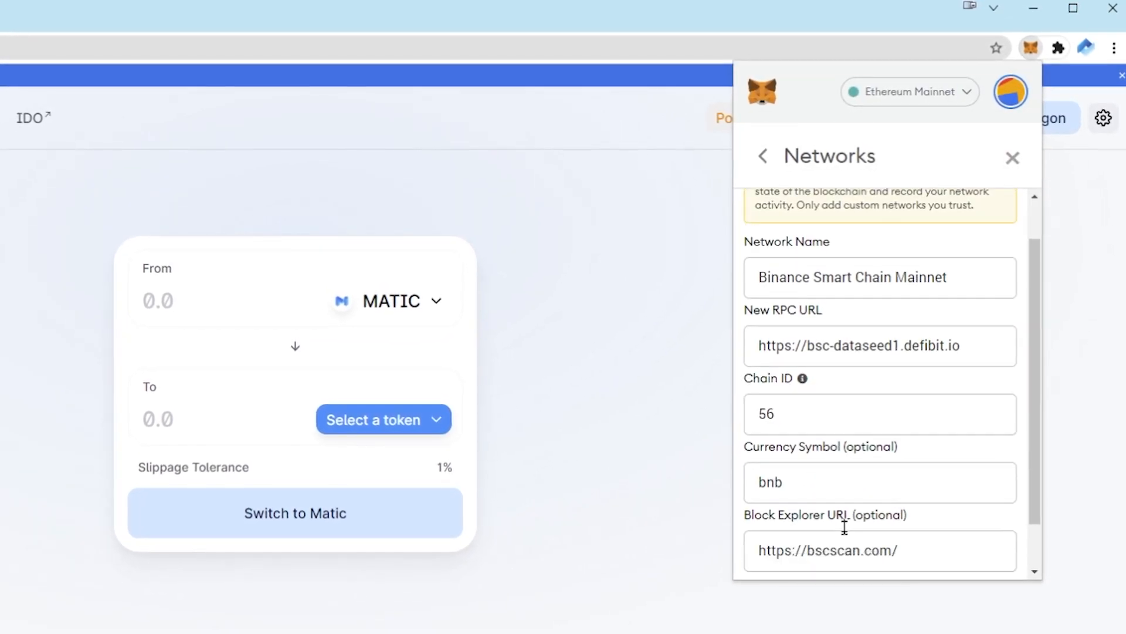
left_click(763, 156)
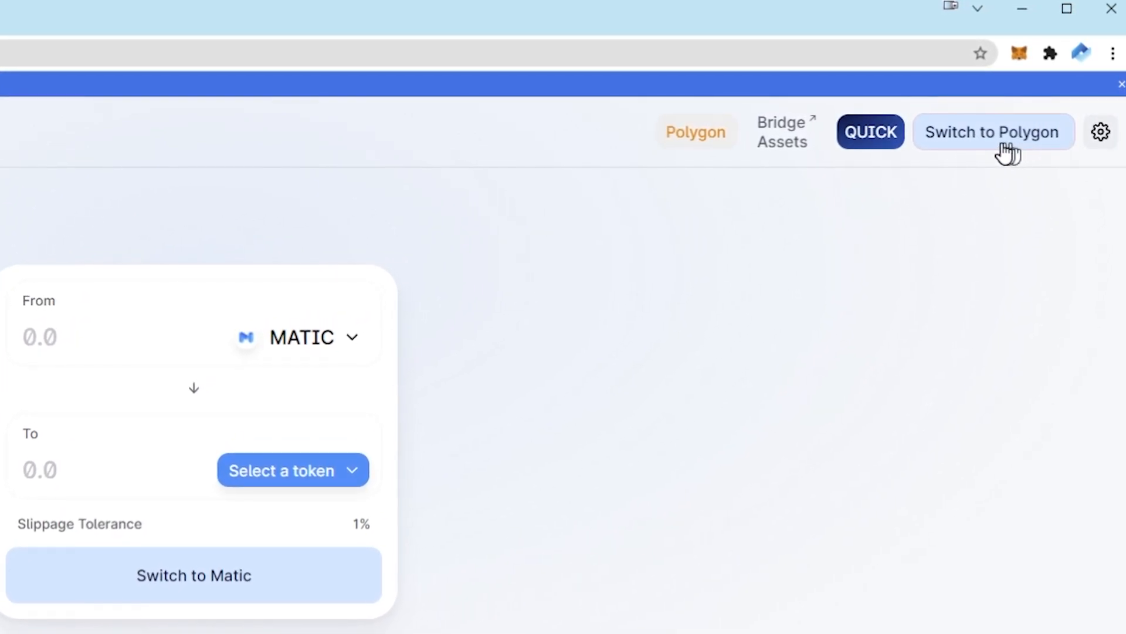
Step: Request Polygon from QuickSwap and approve adding Polygon Mainnet in the MetaMask prompt
left_click(993, 132)
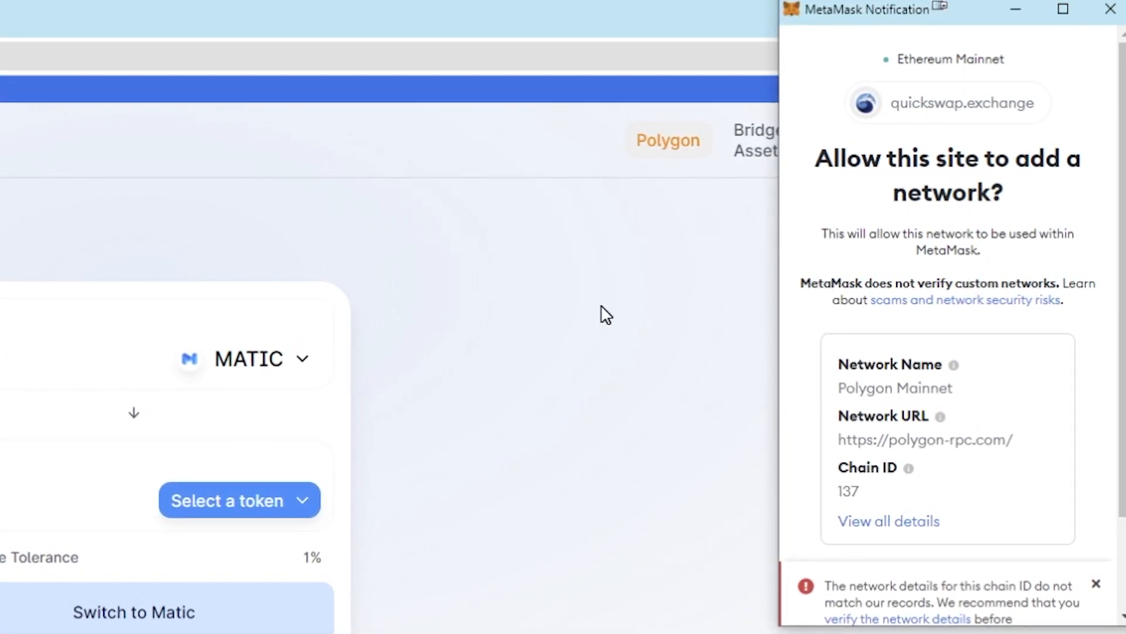
mouse_move(1056, 338)
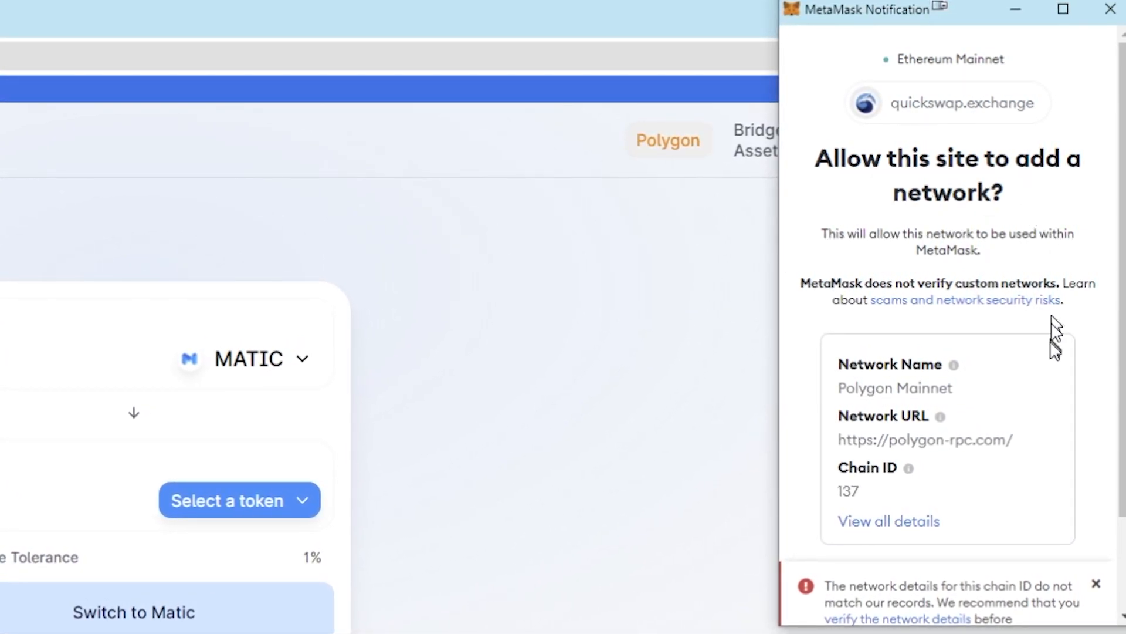
mouse_move(887, 445)
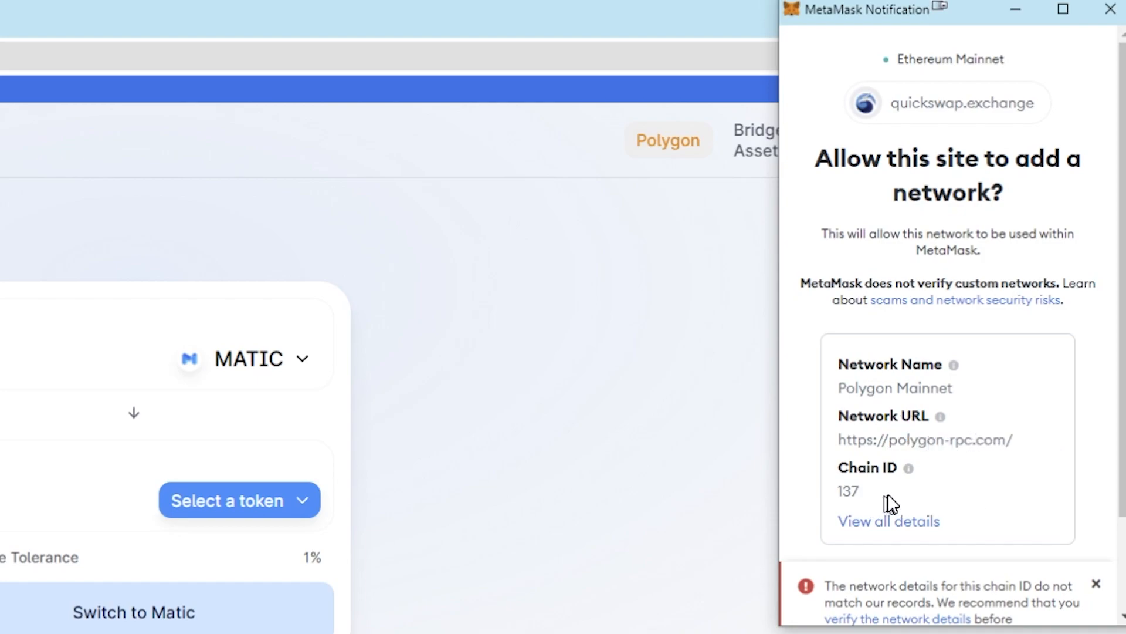
scroll("down", 3)
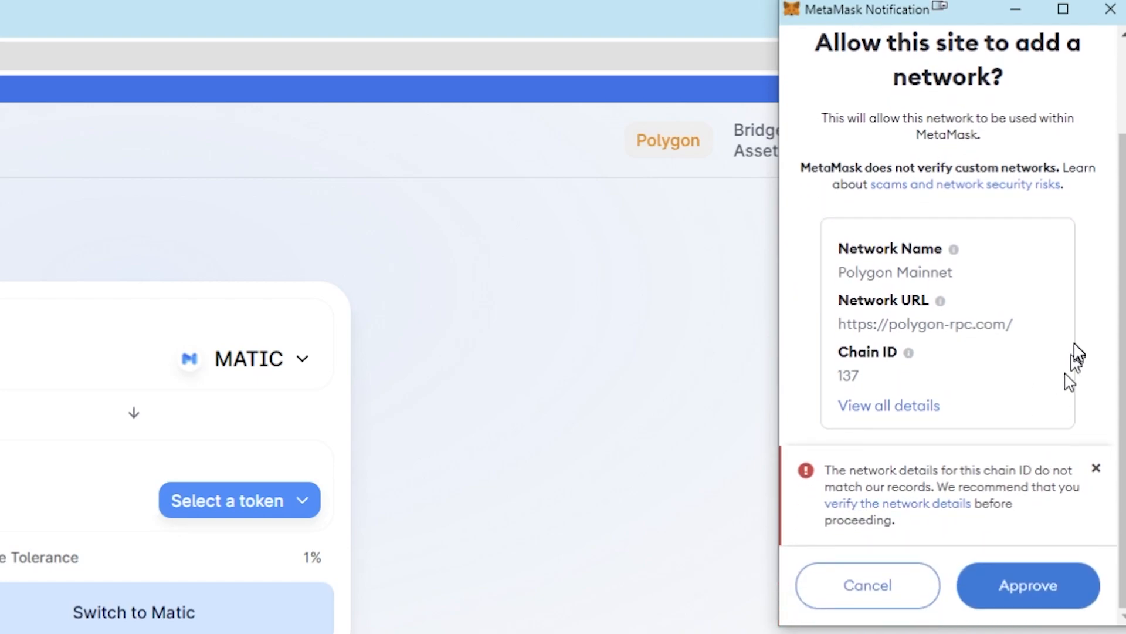
left_click(1027, 584)
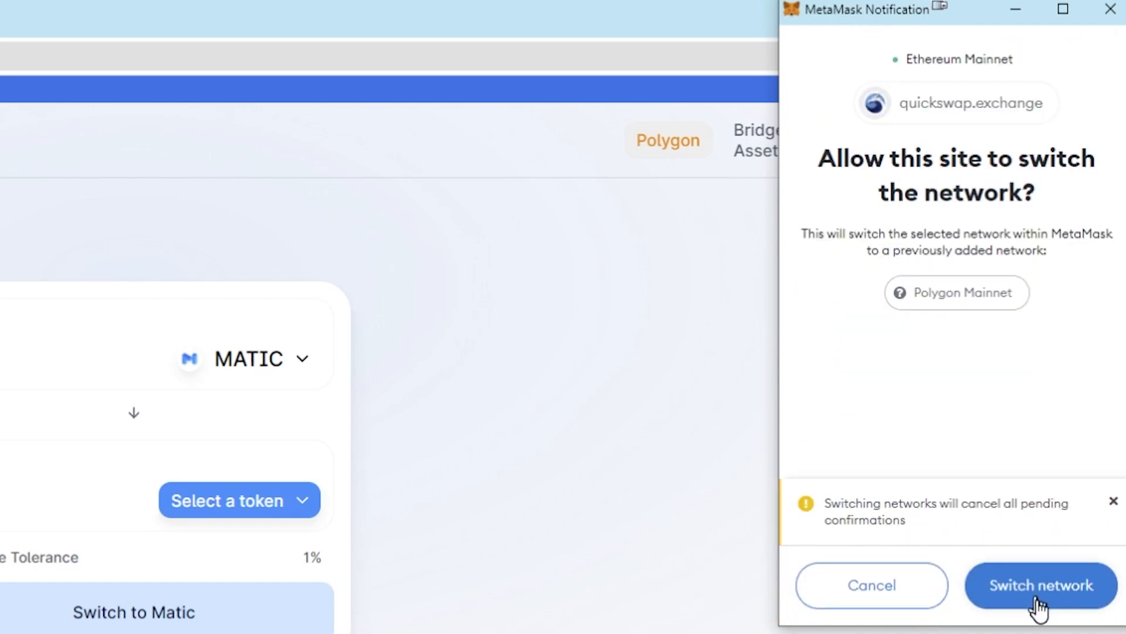
mouse_move(1079, 412)
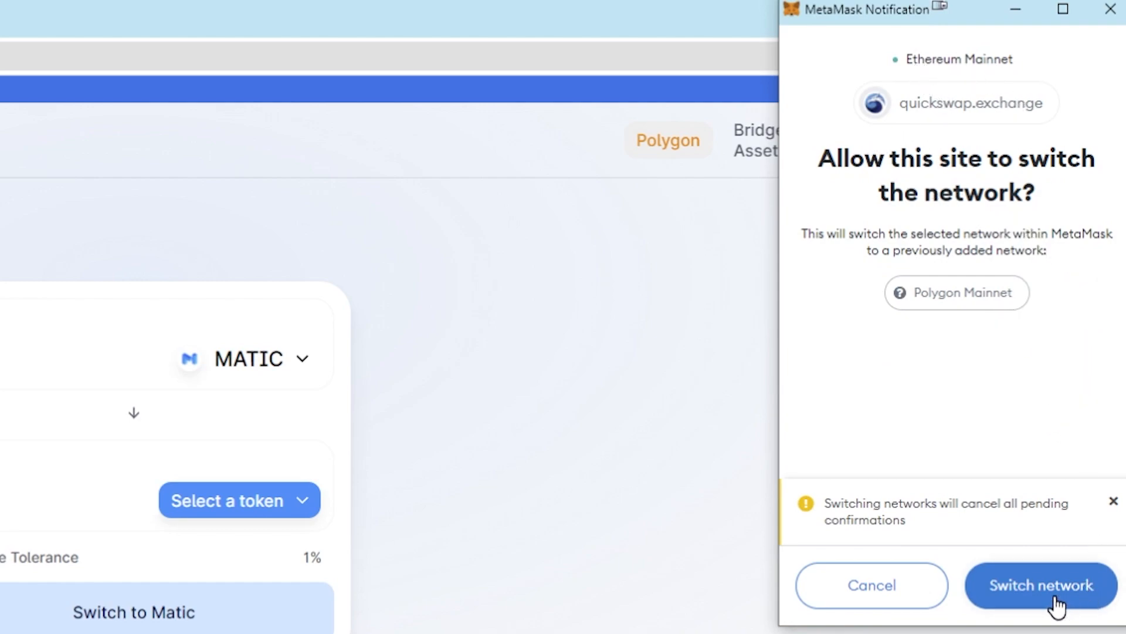
Step: Allow the switch to Polygon Mainnet so QuickSwap shows the 0.0015 MATIC balance
left_click(1040, 584)
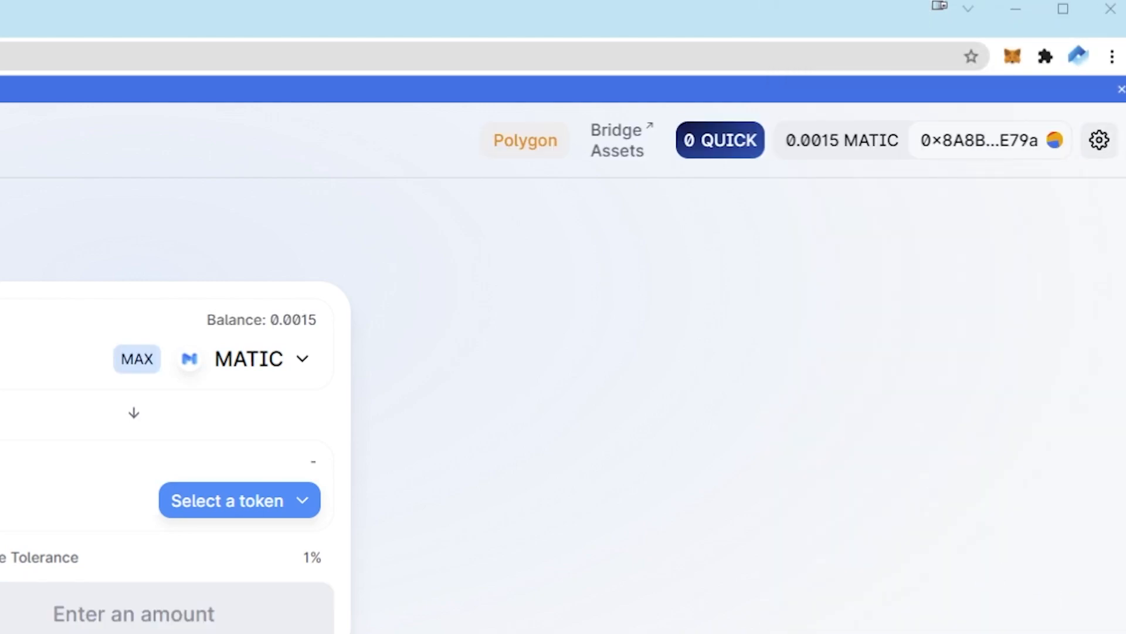
mouse_move(990, 140)
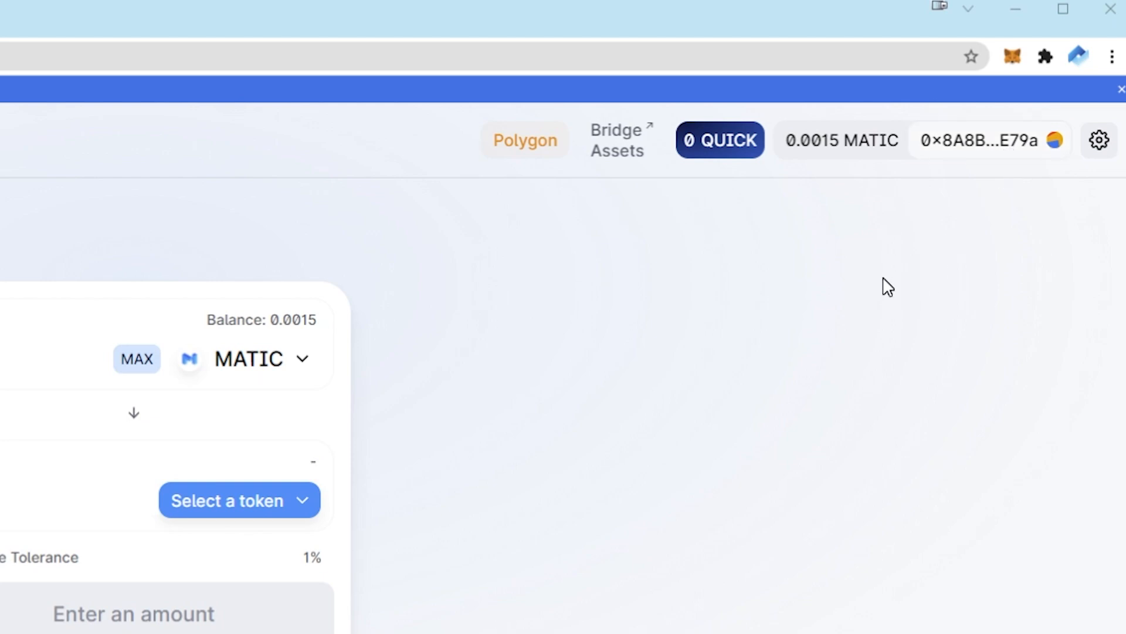
left_click(1011, 56)
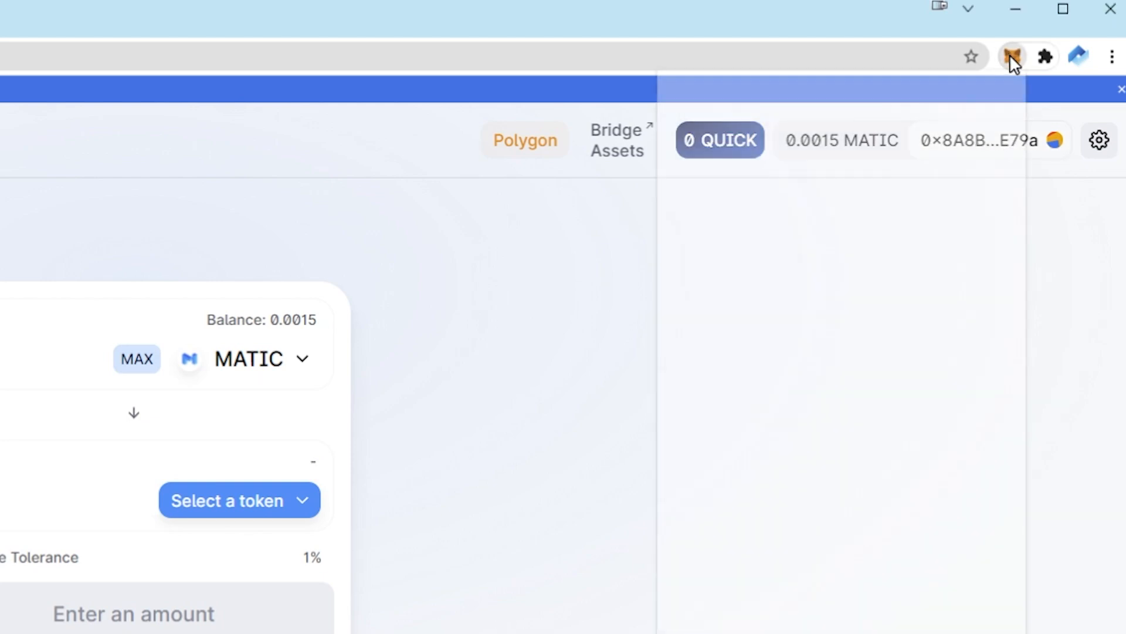
left_click(1012, 57)
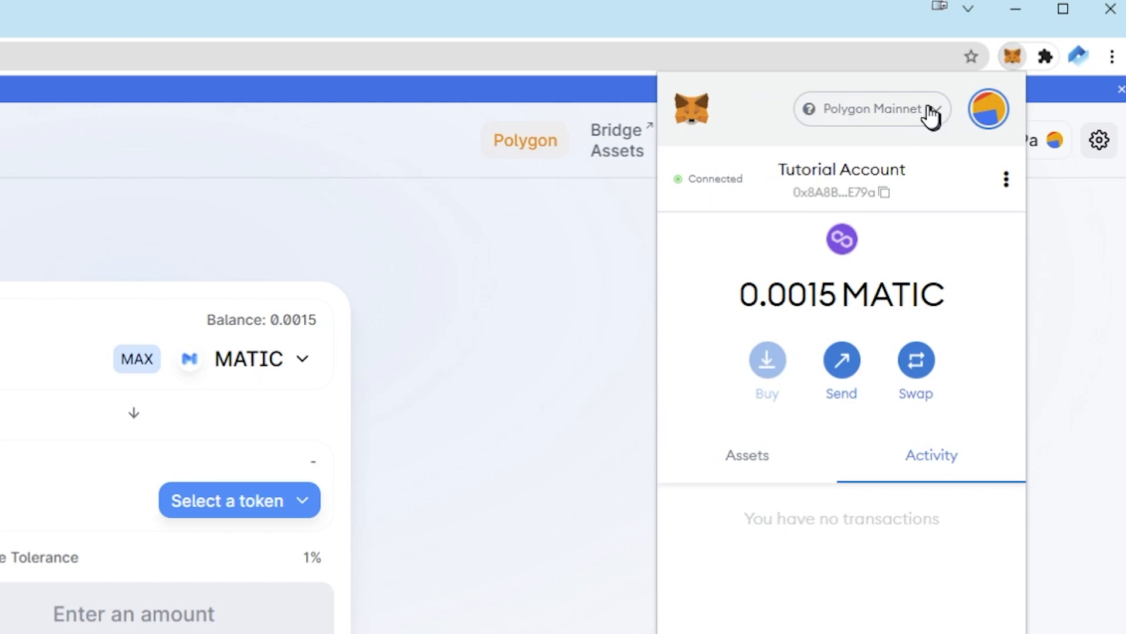
left_click(869, 108)
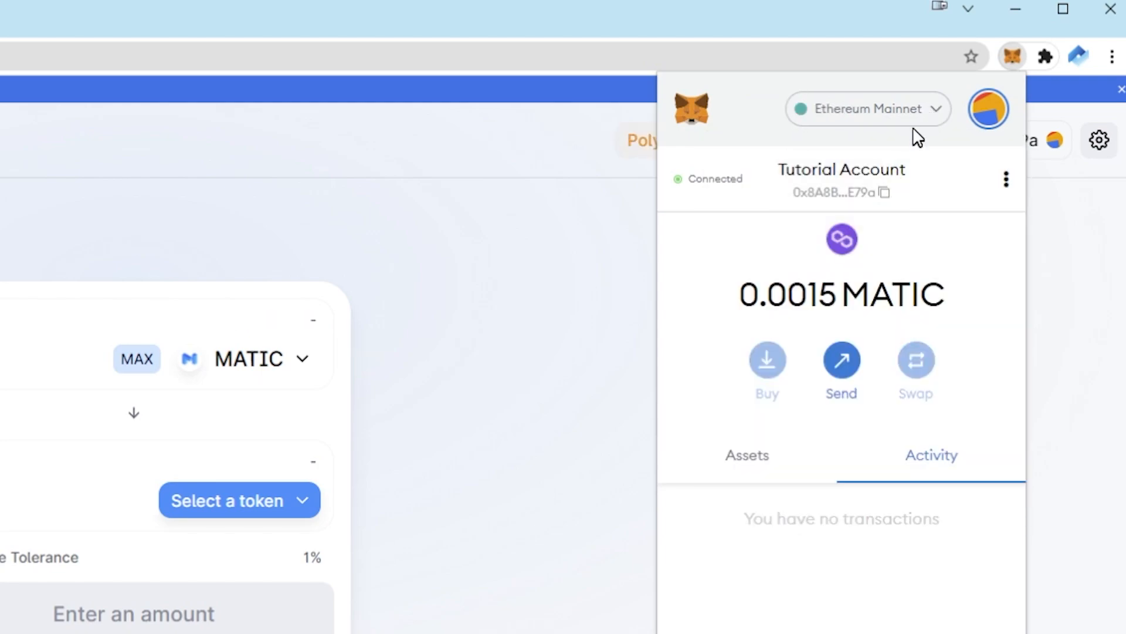
left_click(867, 108)
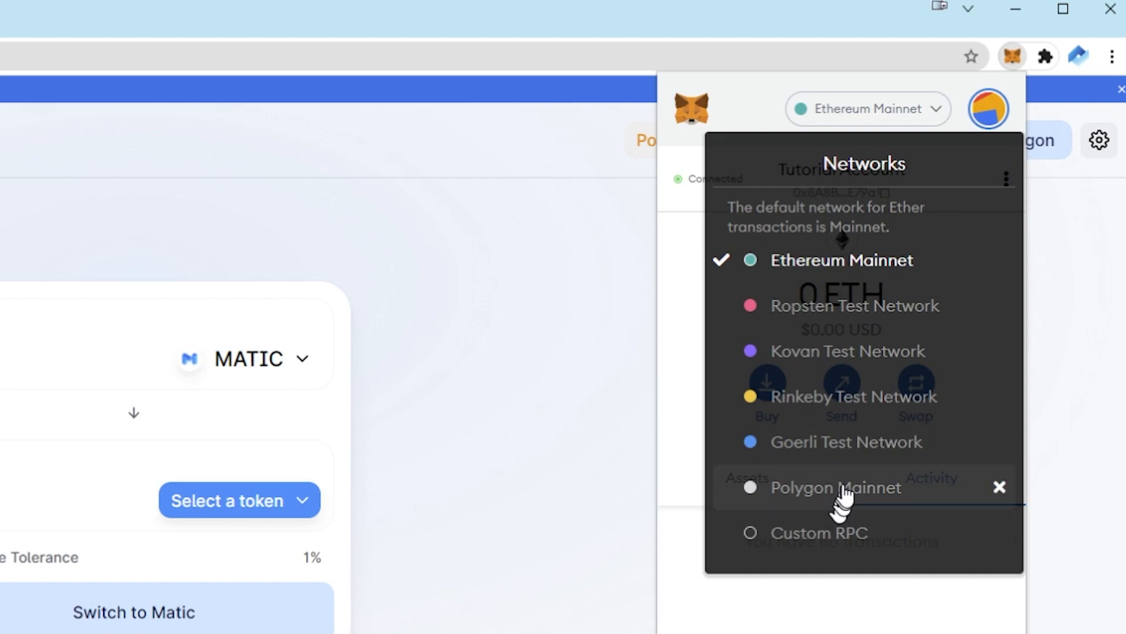
left_click(834, 487)
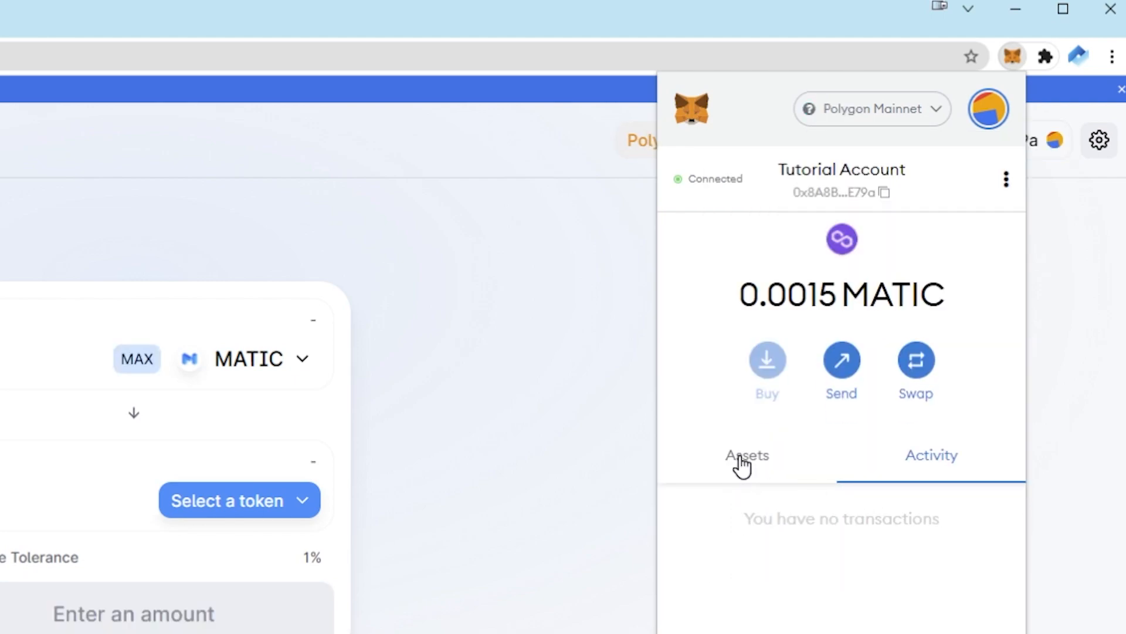
left_click(746, 456)
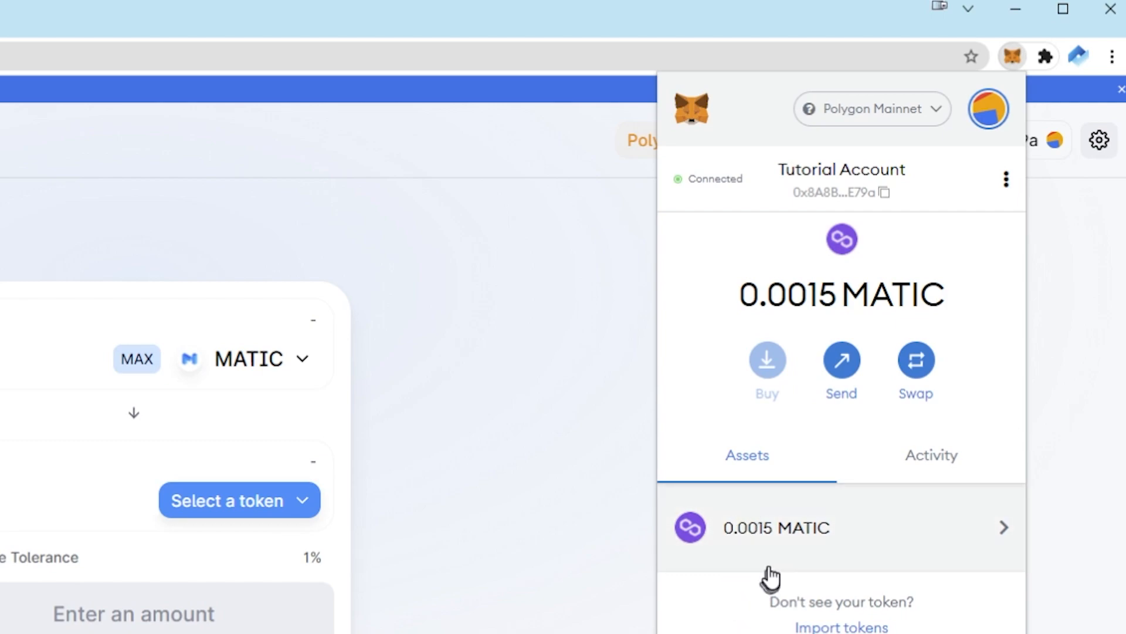
mouse_move(774, 546)
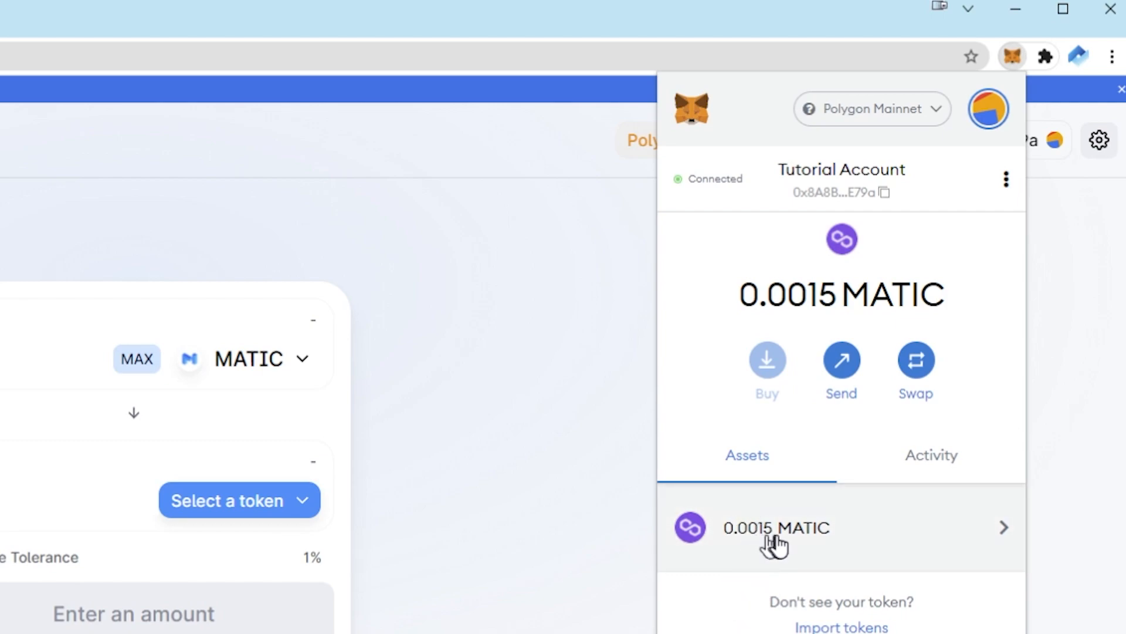
left_click(871, 108)
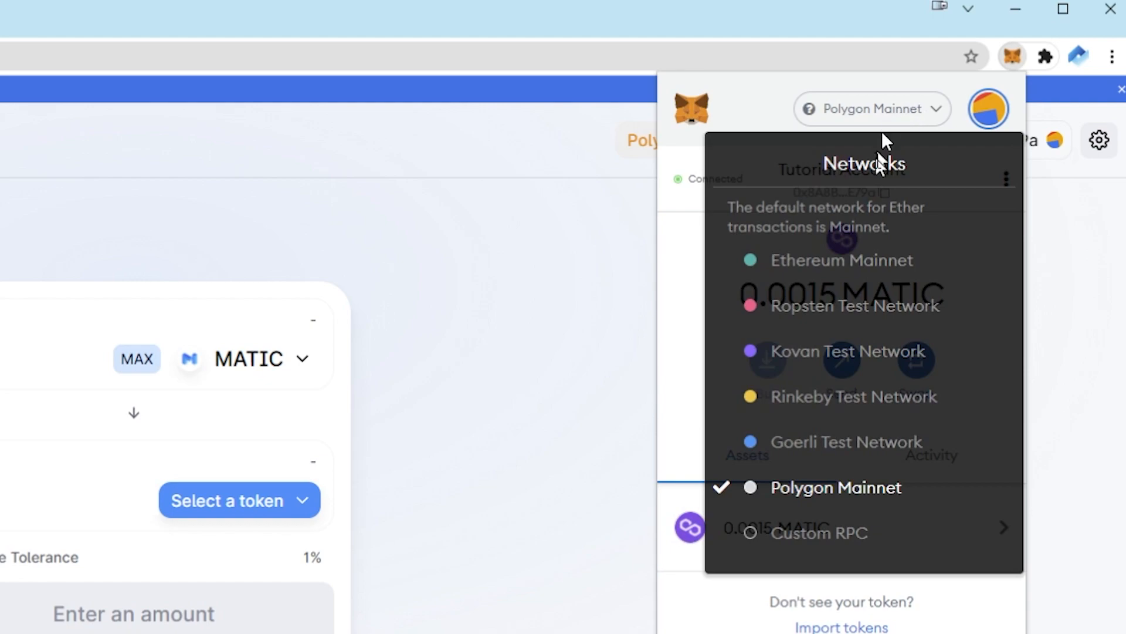
left_click(843, 261)
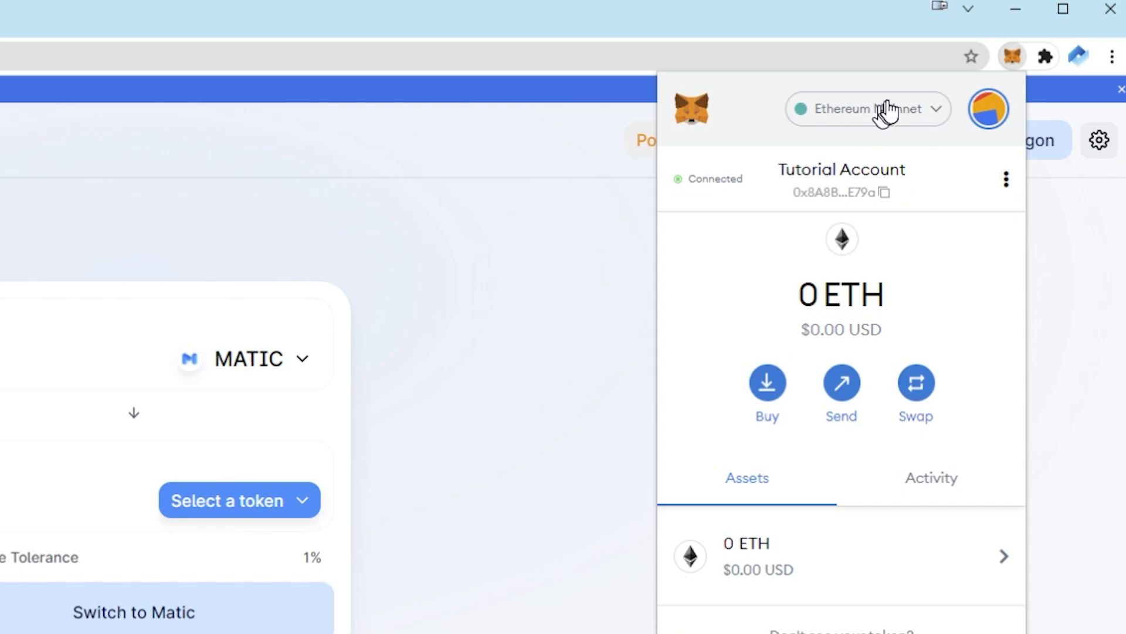
left_click(867, 108)
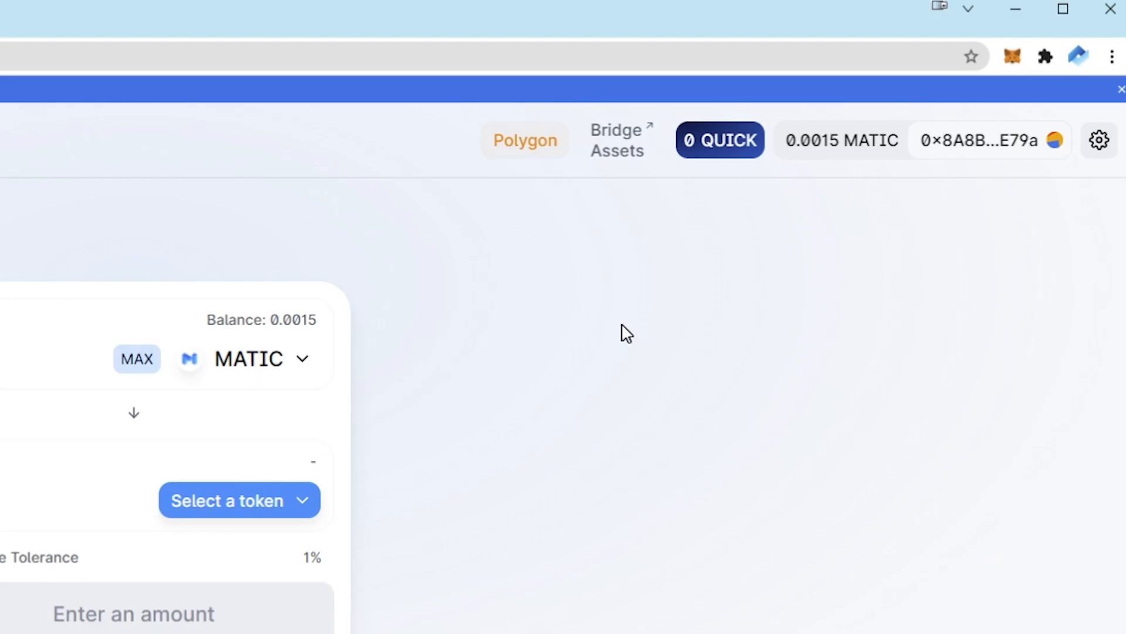
Step: Go to the in-app browser from MetaMask Mobile's side menu
left_click(1013, 56)
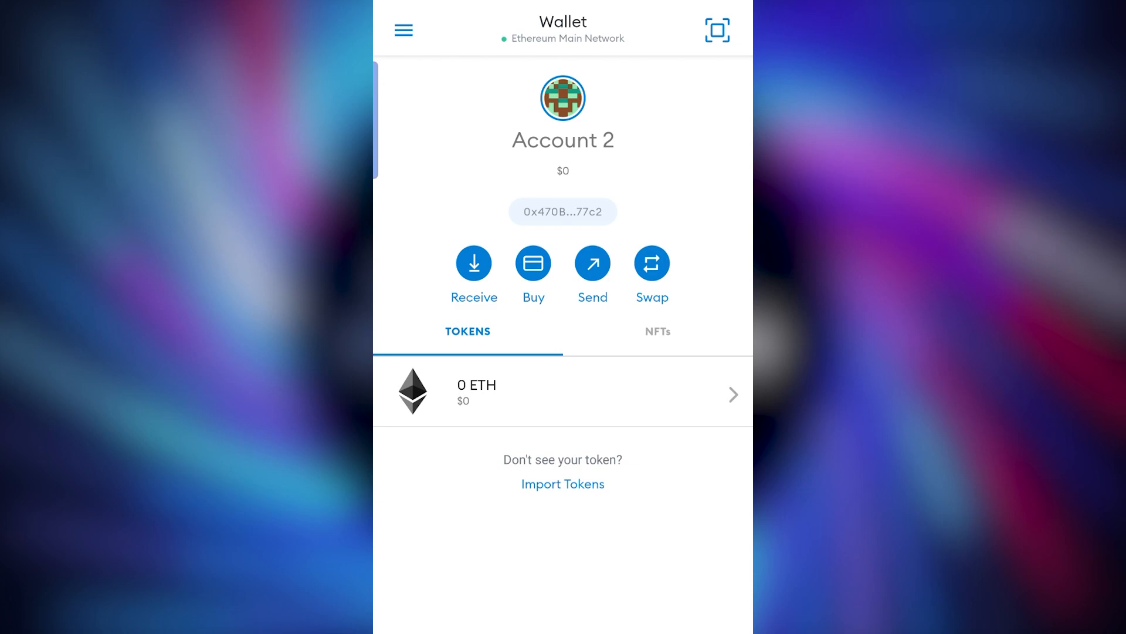
left_click(403, 30)
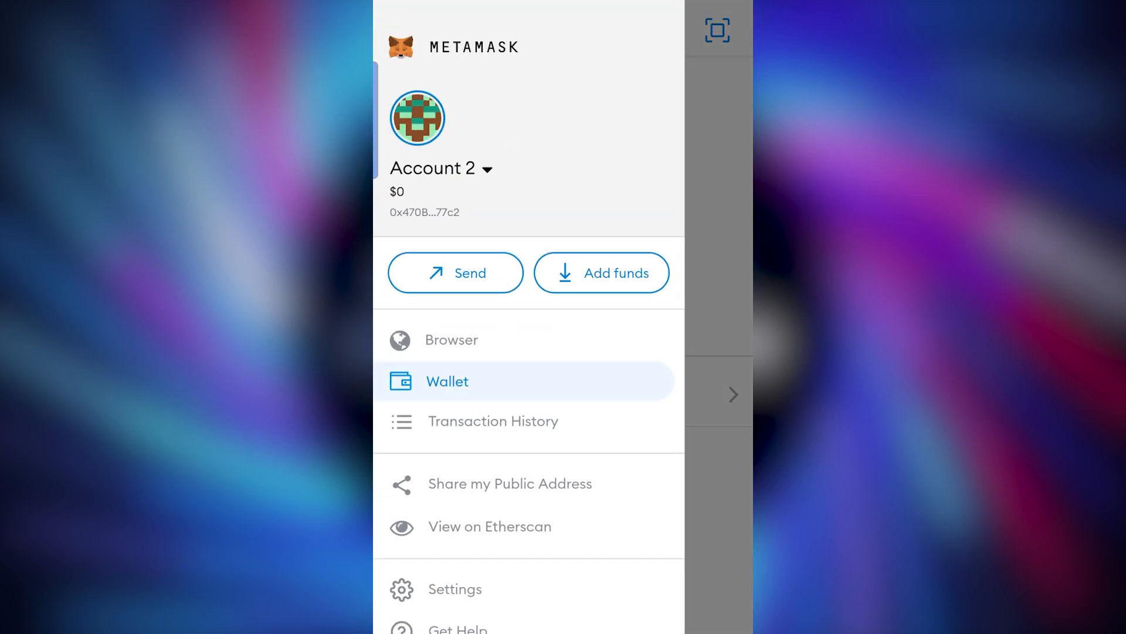
left_click(451, 340)
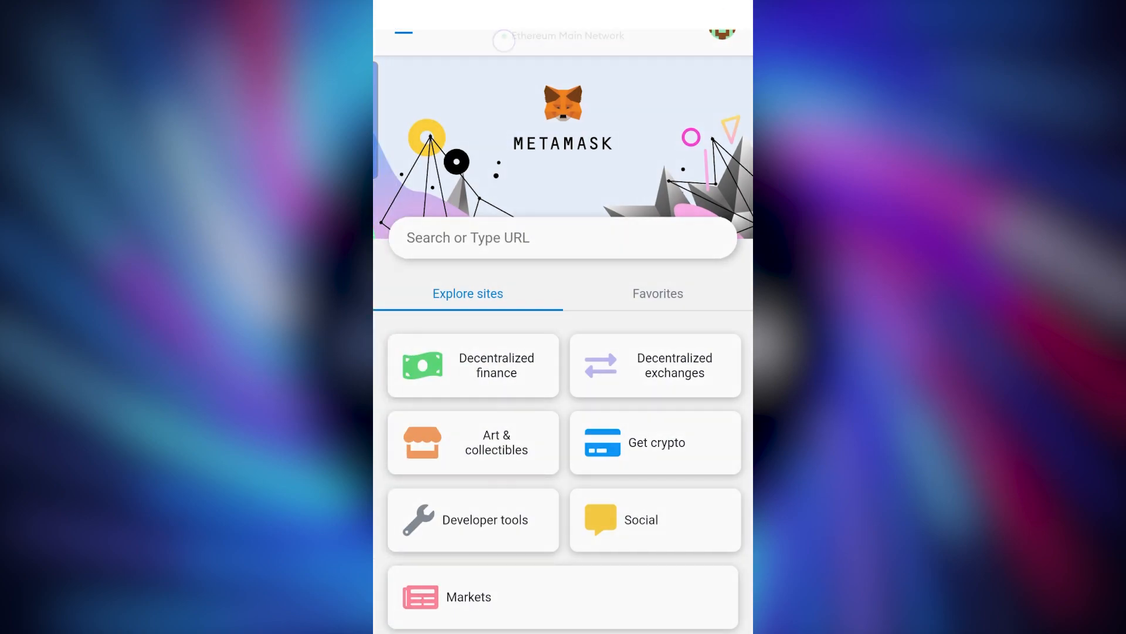
Step: Navigate the browser to quickswap.exchange via the address suggestion
type("quick")
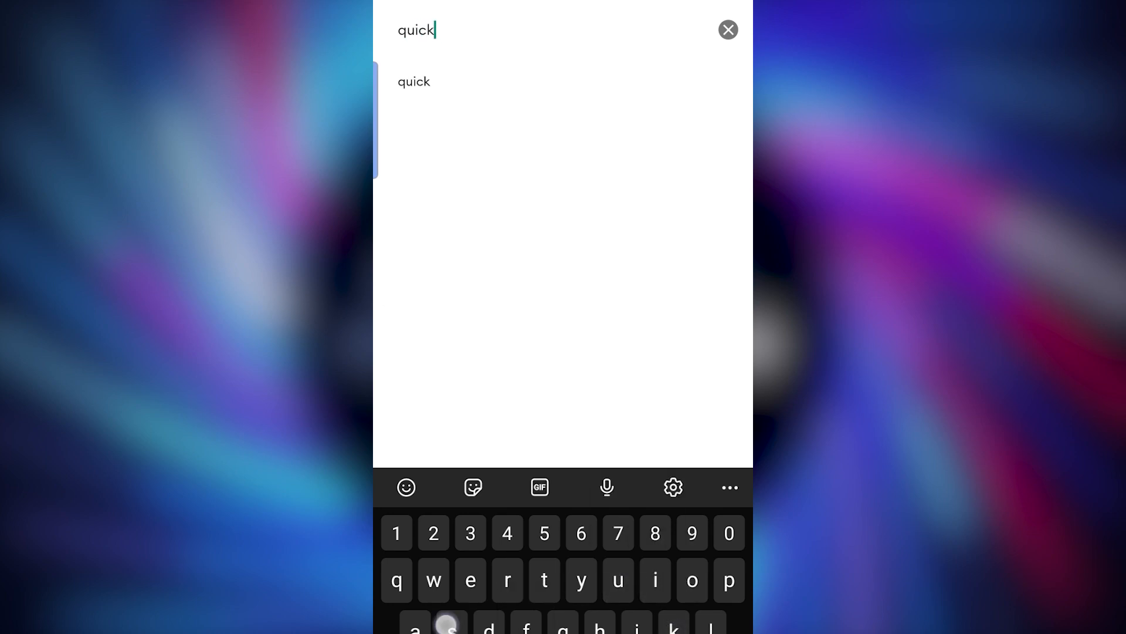
type("swap.exchqnge")
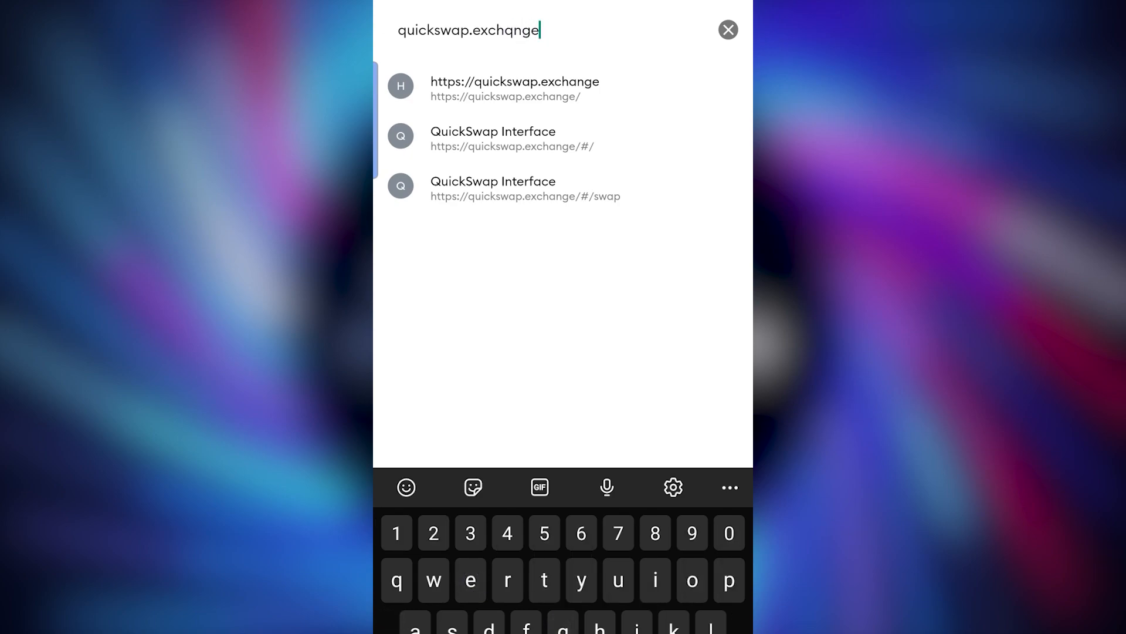
left_click(513, 89)
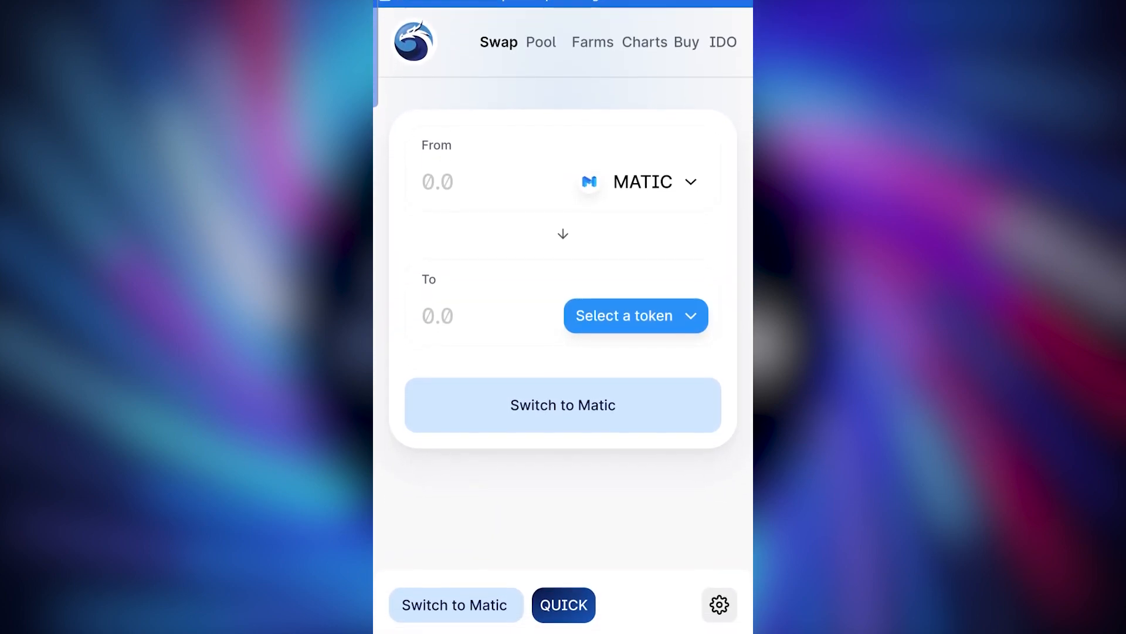
Step: Approve adding Polygon Mainnet on mobile and switch the wallet to it, showing 0 MATIC
scroll("down", 3)
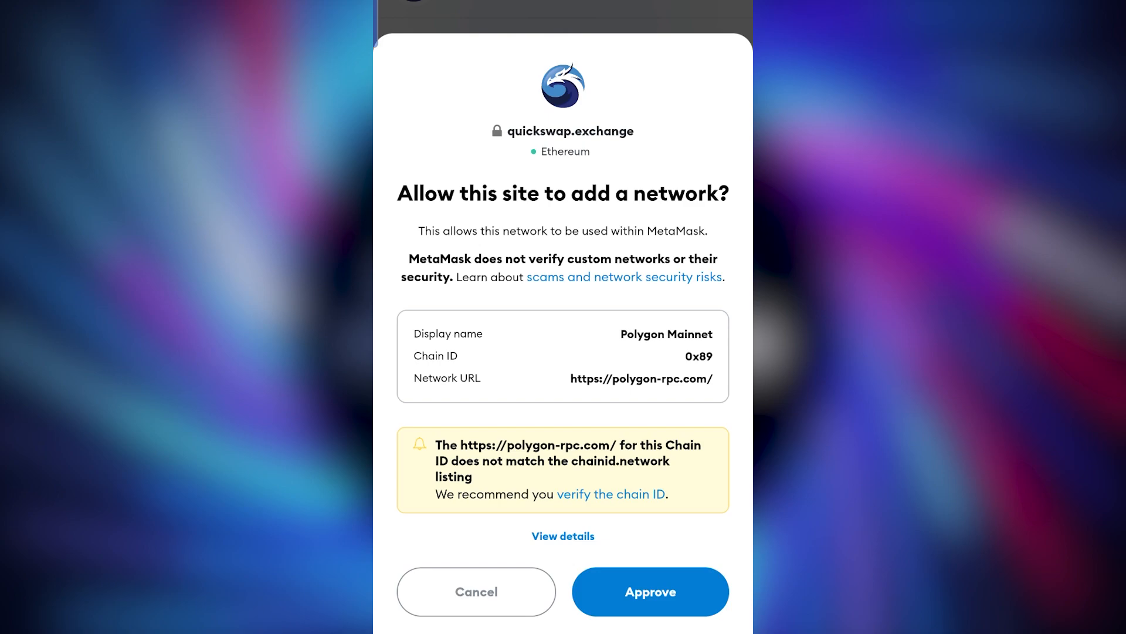
left_click(649, 591)
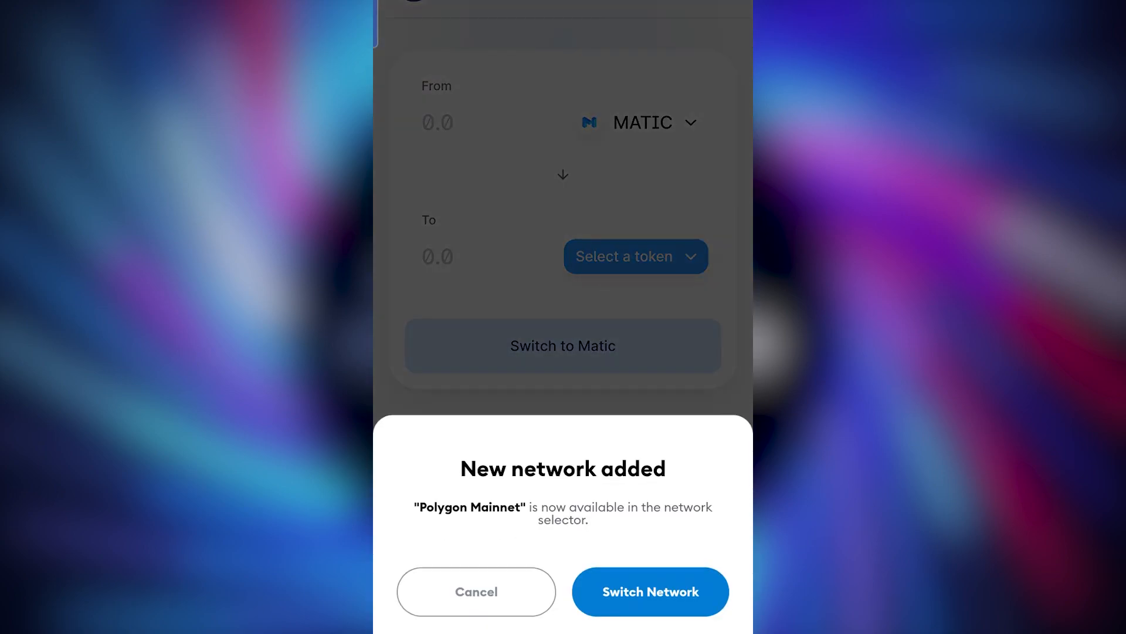
left_click(650, 591)
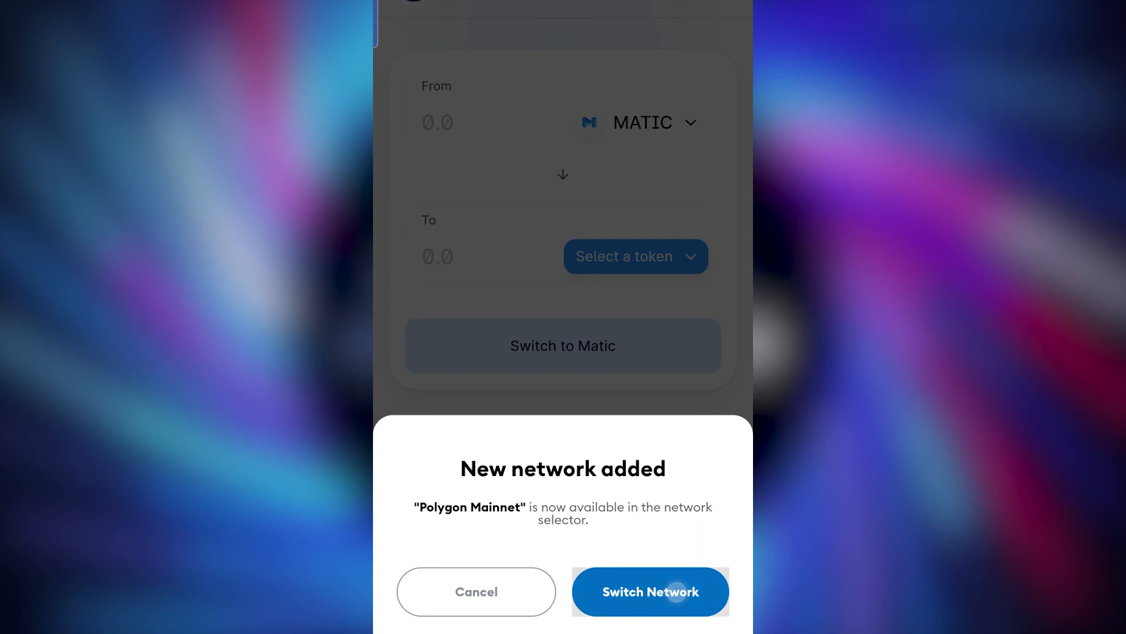
left_click(650, 591)
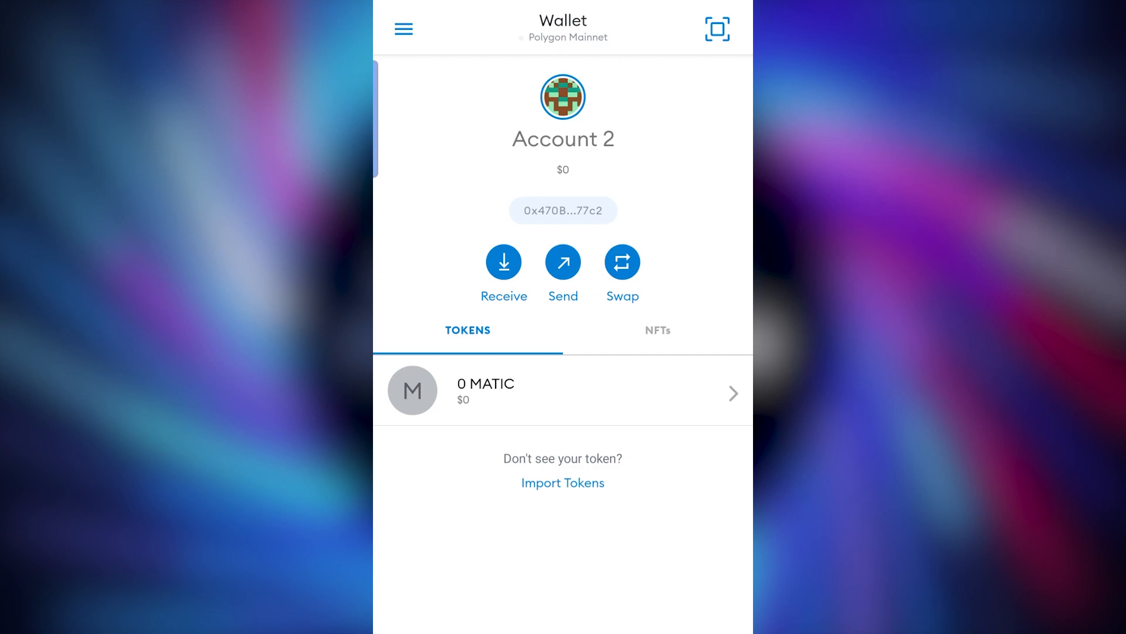
Step: Switch the mobile wallet from Polygon Mainnet back to Ethereum Main Network via the Networks list
left_click(564, 32)
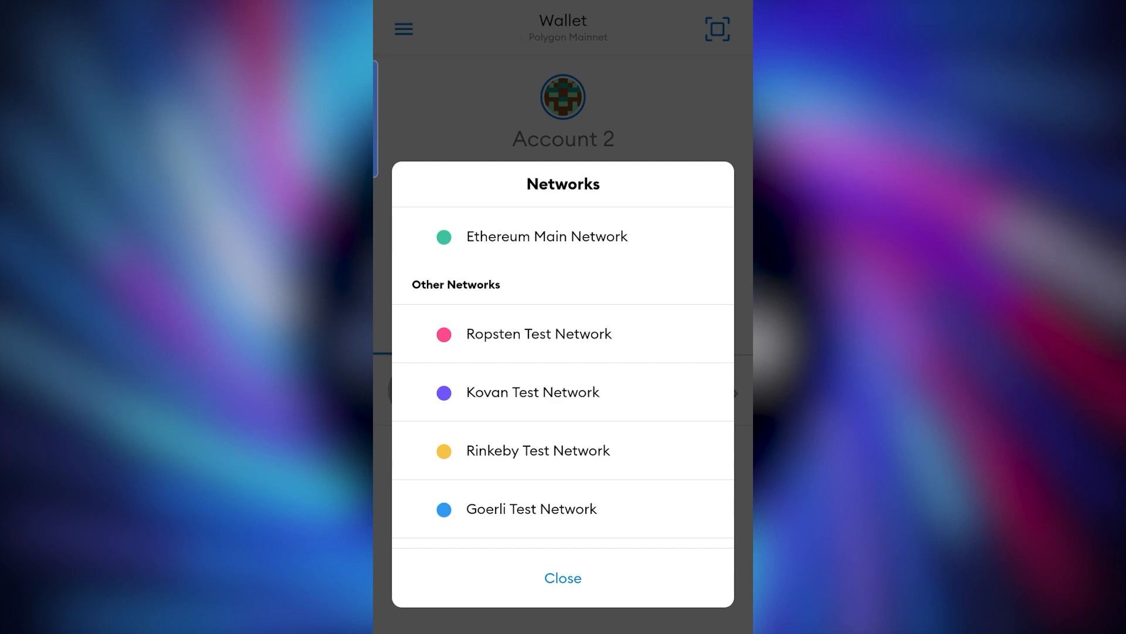
scroll("down", 3)
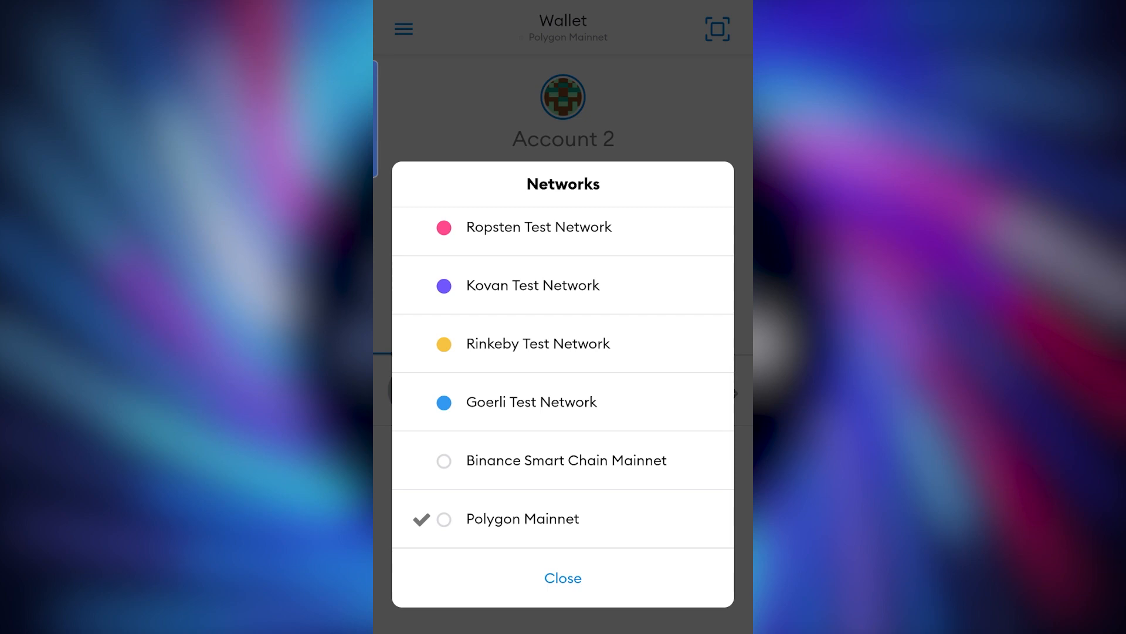
scroll("down", 3)
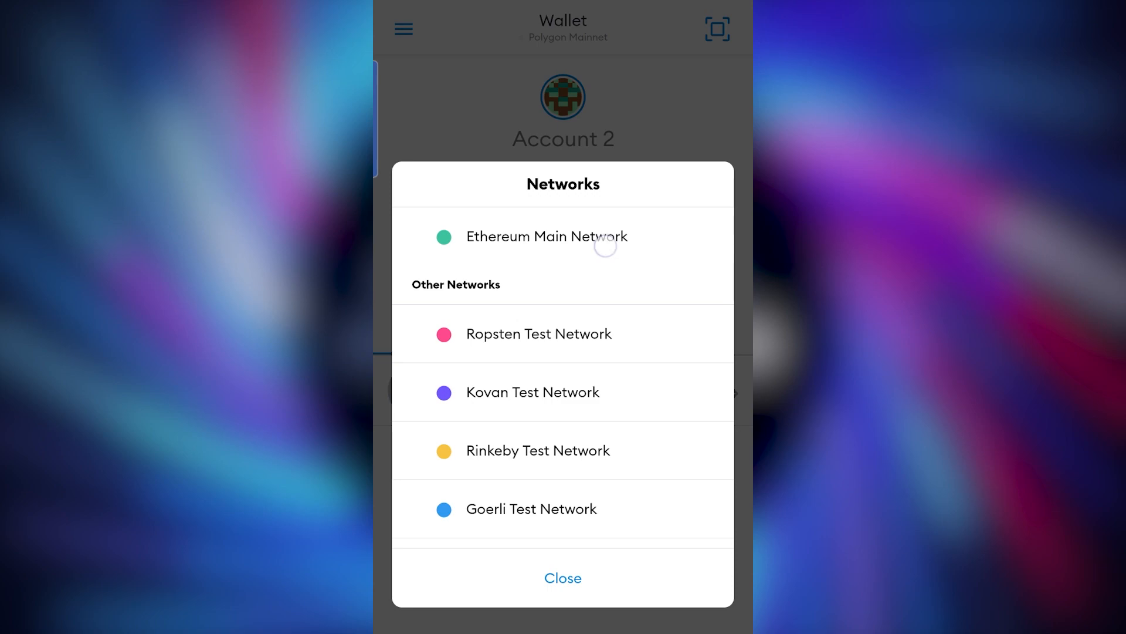
left_click(546, 235)
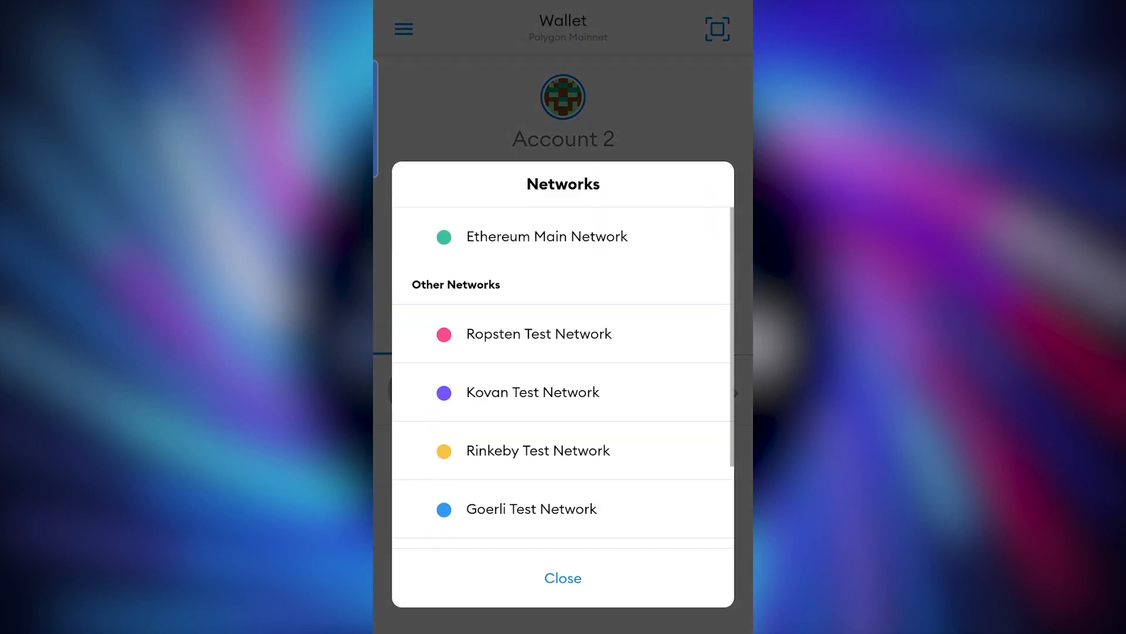
left_click(545, 236)
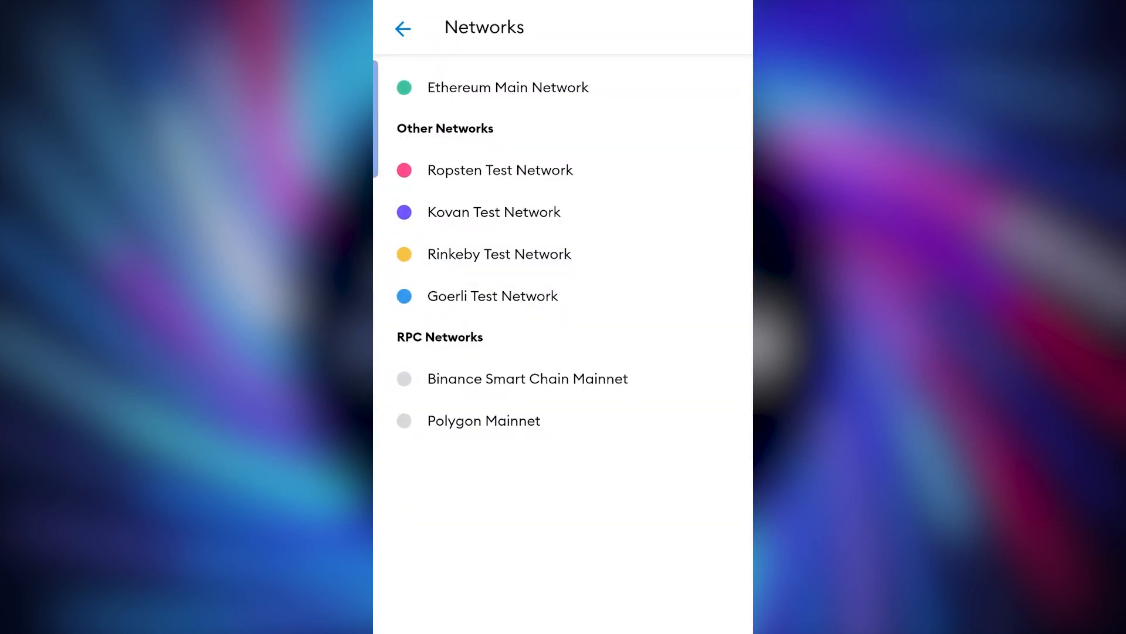
Step: Remove Polygon Mainnet from RPC networks, leaving Binance Smart Chain, and return to Settings
left_click(483, 420)
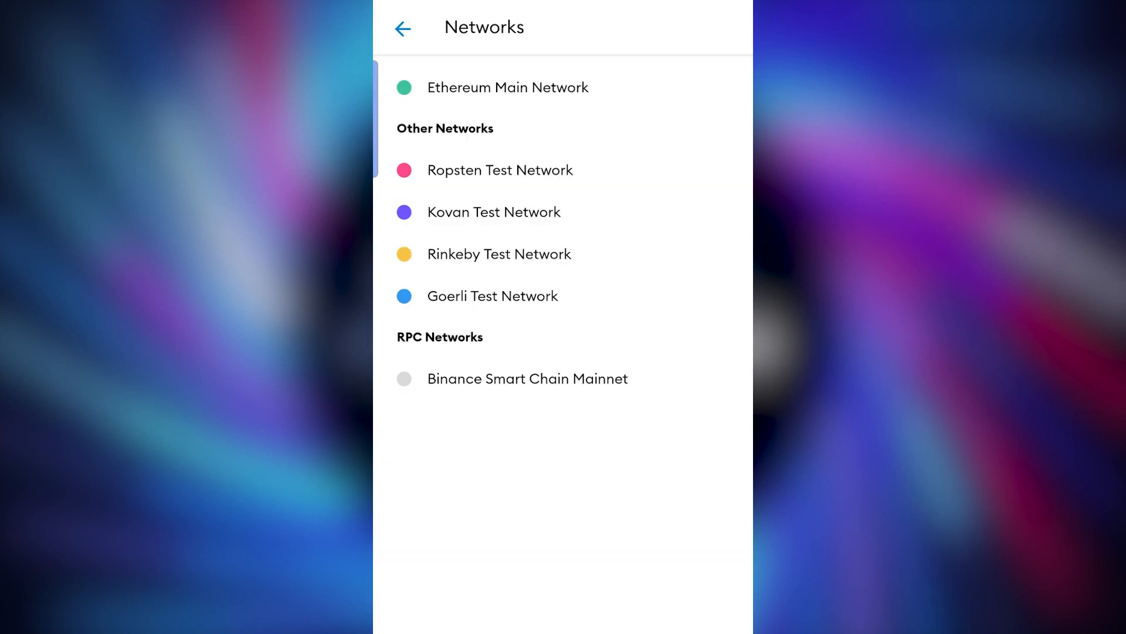
left_click(402, 27)
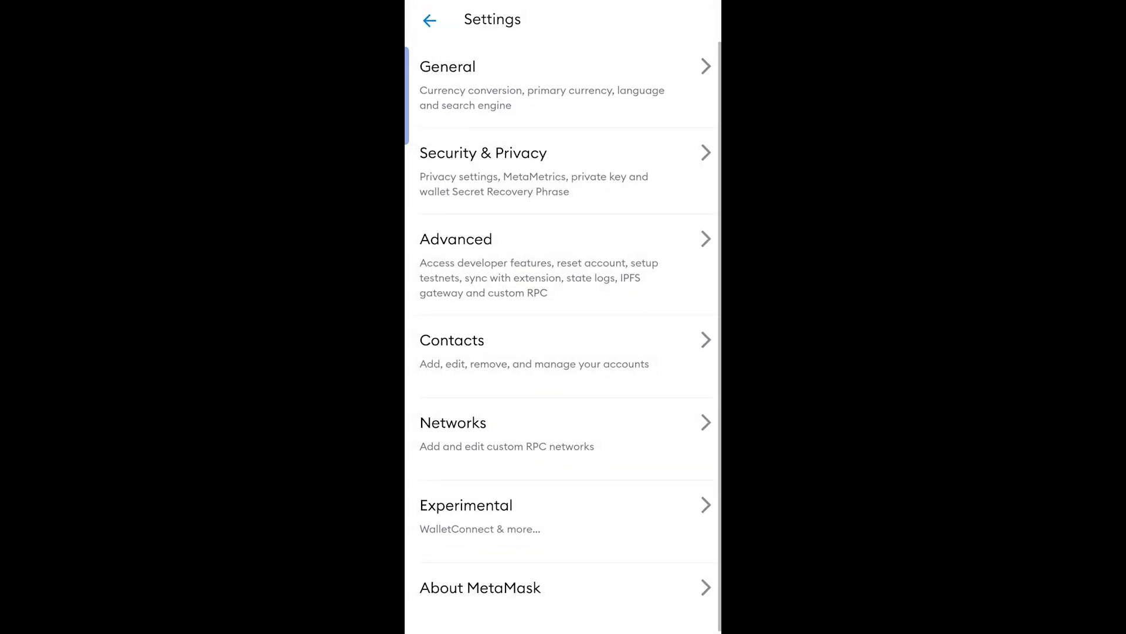